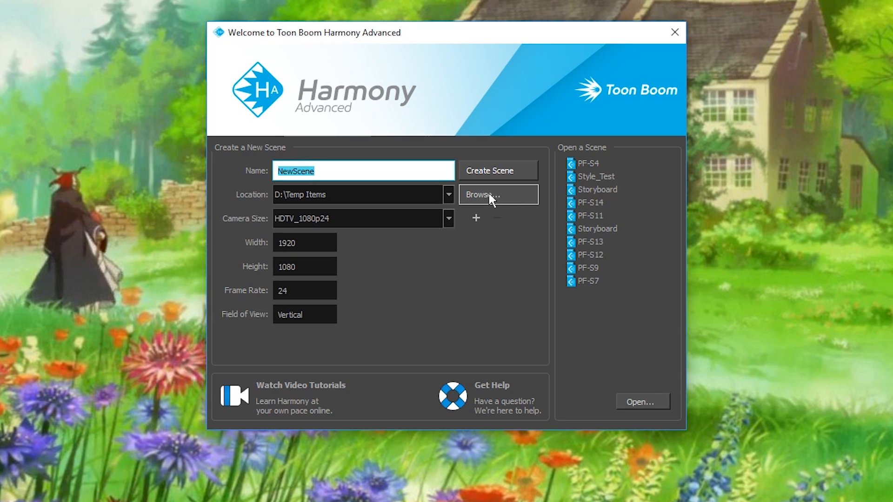
# Choose the folder under Videos where the new Scene1 will be saved.
pyautogui.click(496, 194)
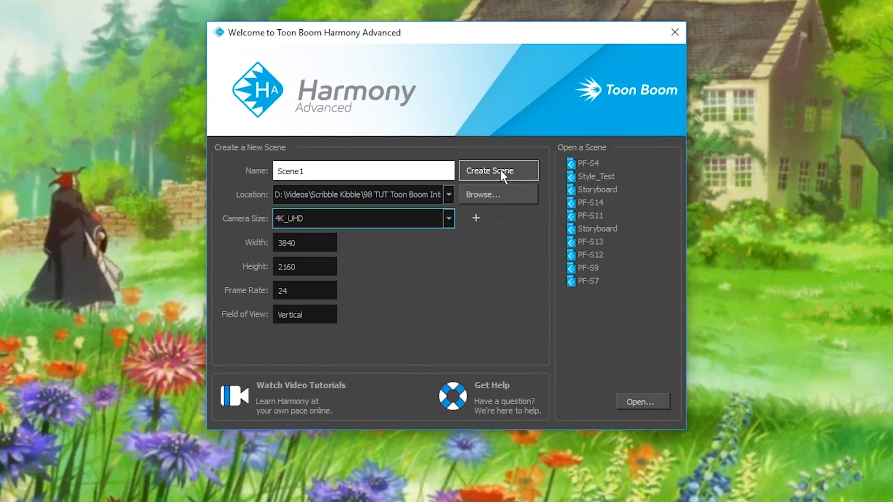
pyautogui.click(497, 170)
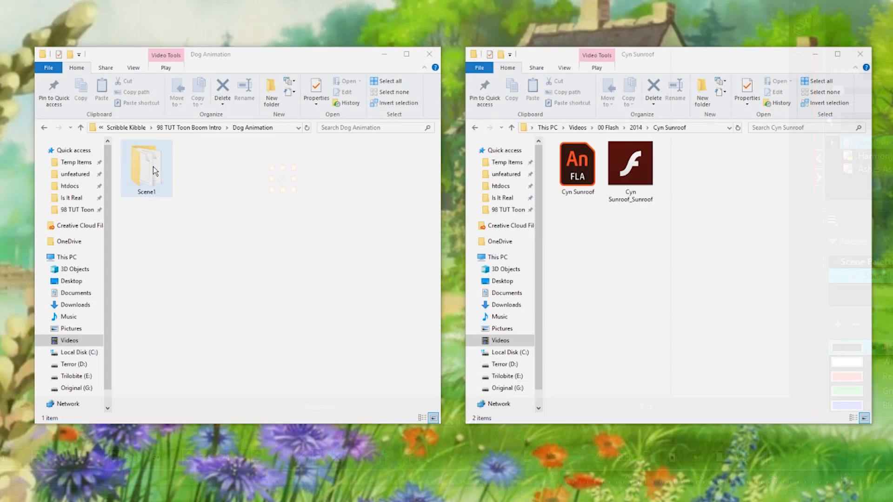
pyautogui.doubleClick(147, 165)
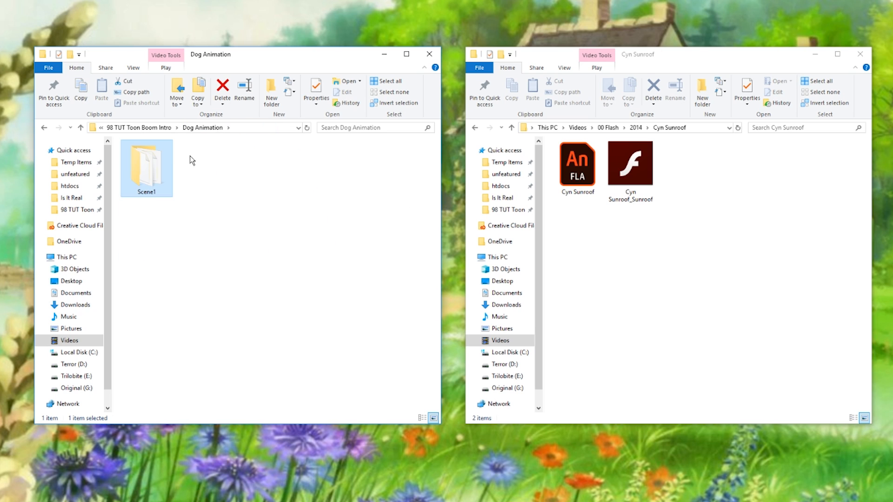
pyautogui.rightClick(145, 165)
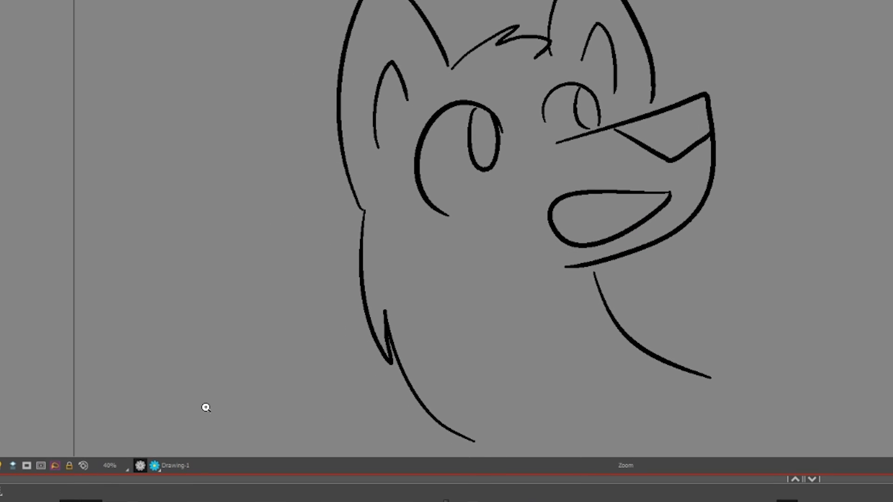
pyautogui.moveTo(137, 449)
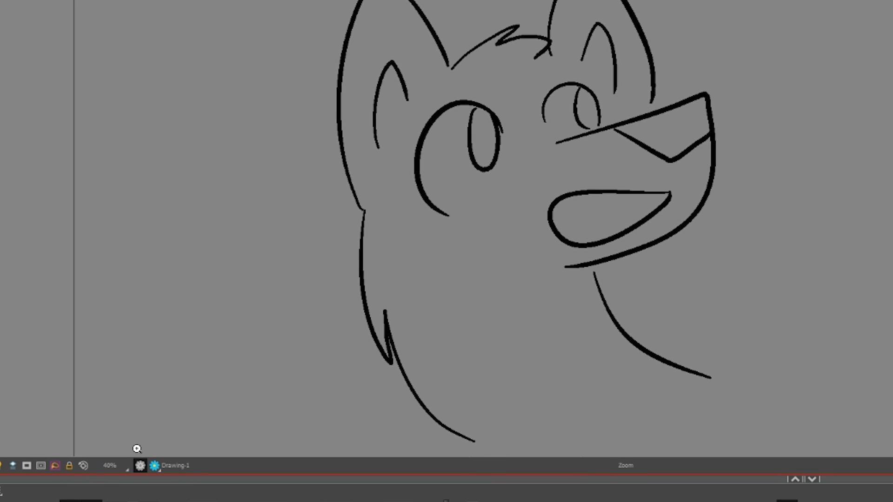
pyautogui.moveTo(155, 465)
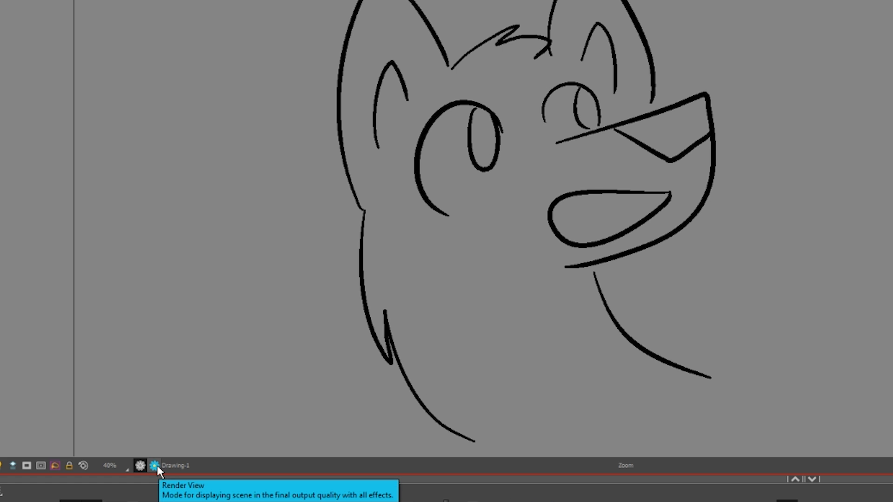
# Switch the Camera view to render preview to see the wolf scene with all effects.
pyautogui.click(155, 465)
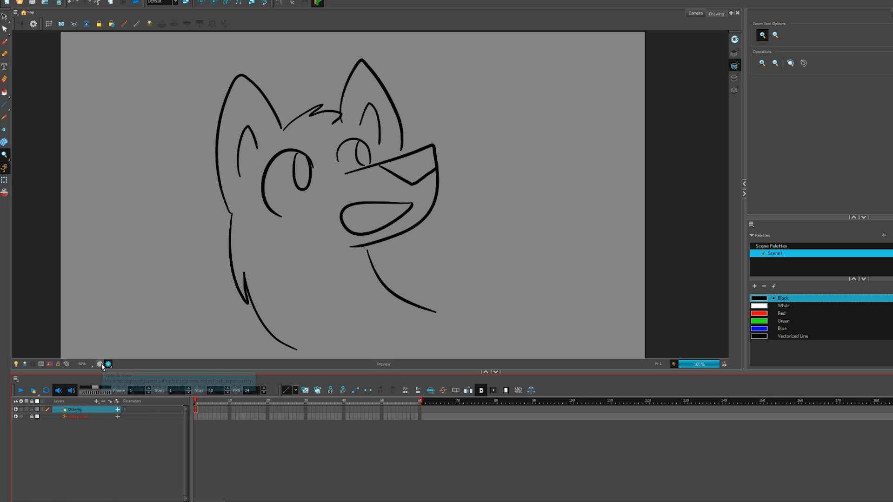
pyautogui.click(102, 365)
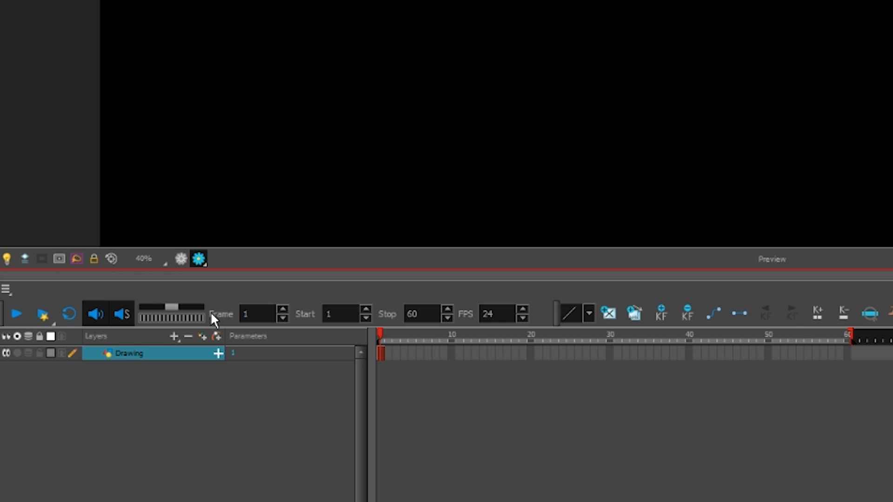
# Add a Colour-Card layer beneath Drawing and select it as the scene background.
pyautogui.click(173, 337)
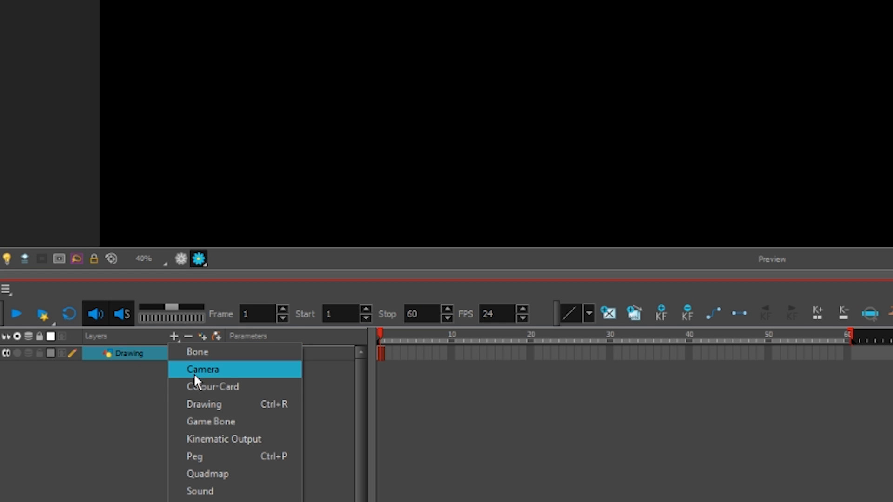
pyautogui.click(211, 386)
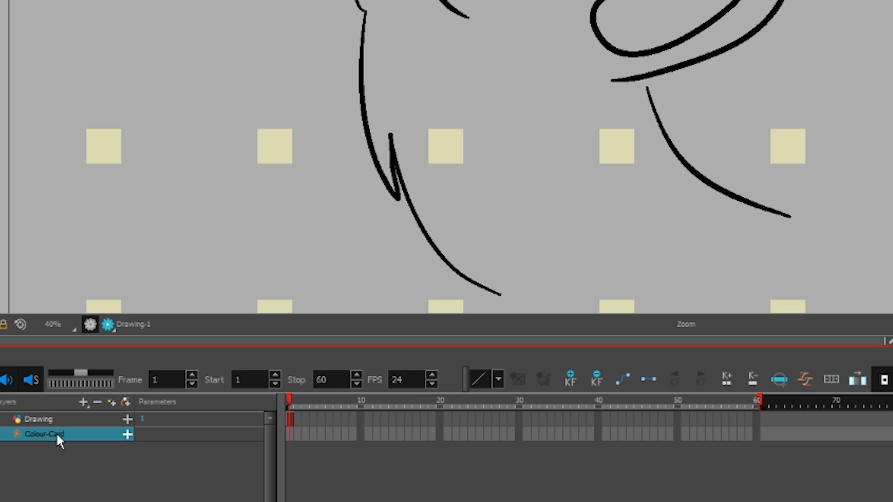
pyautogui.click(37, 419)
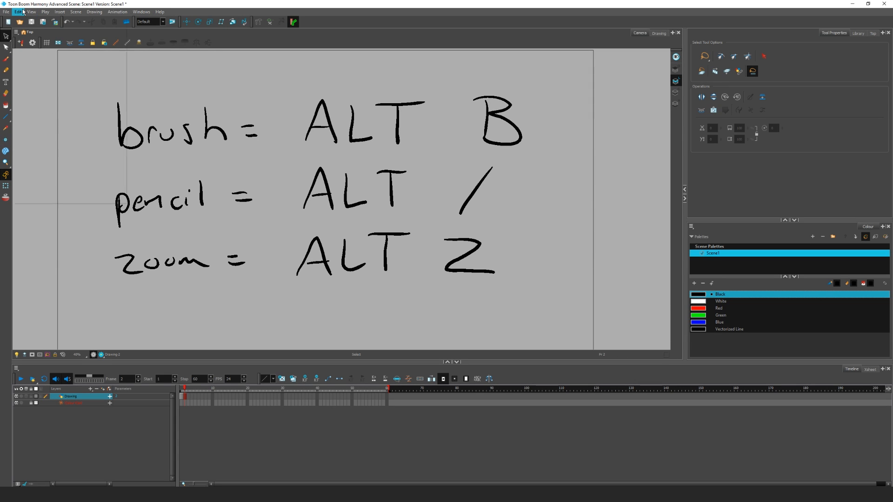
# Look over the File menu, then switch to the Select tool for the canvas strokes.
pyautogui.click(17, 11)
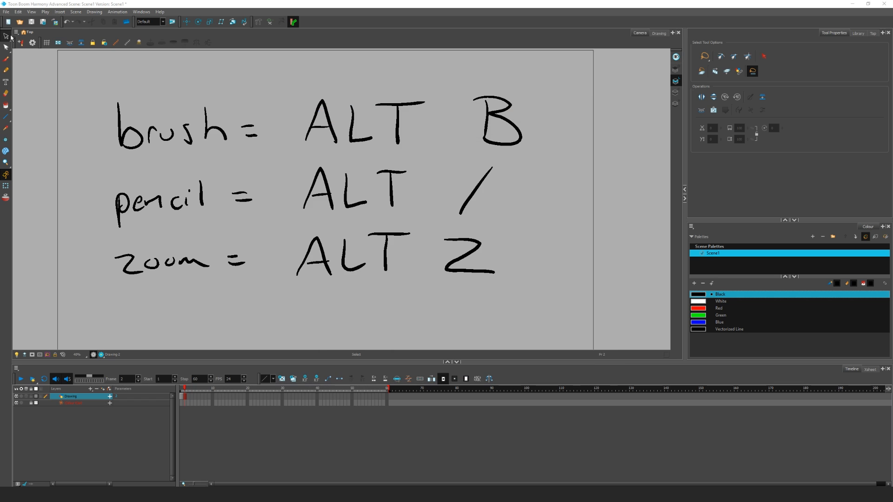
pyautogui.click(5, 36)
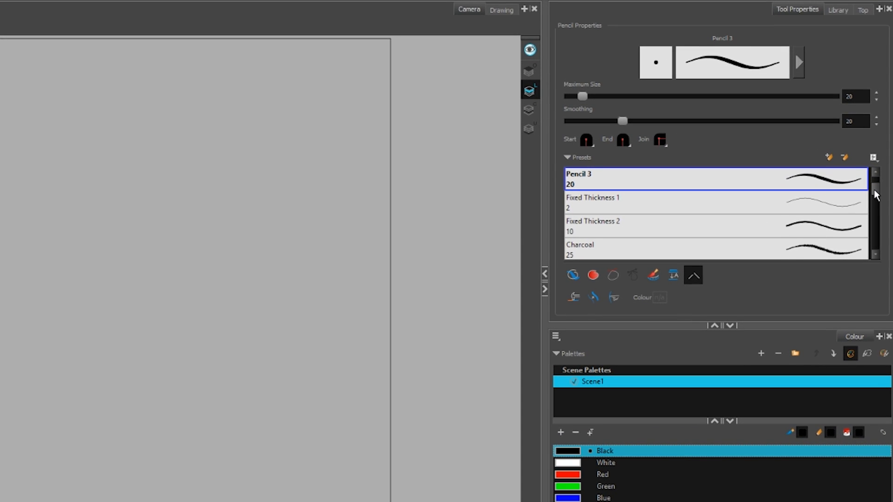
# Scroll the pencil presets and expand the detailed stroke settings for size and smoothing.
pyautogui.scroll(-3)
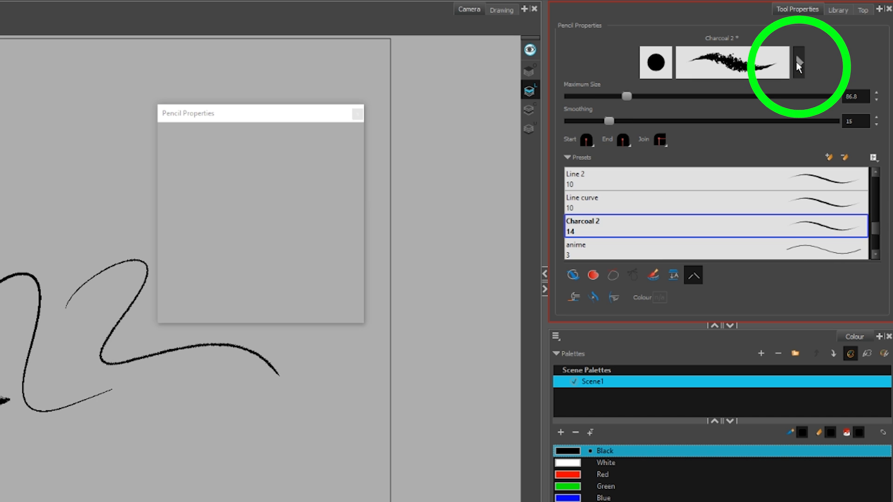
pyautogui.click(333, 133)
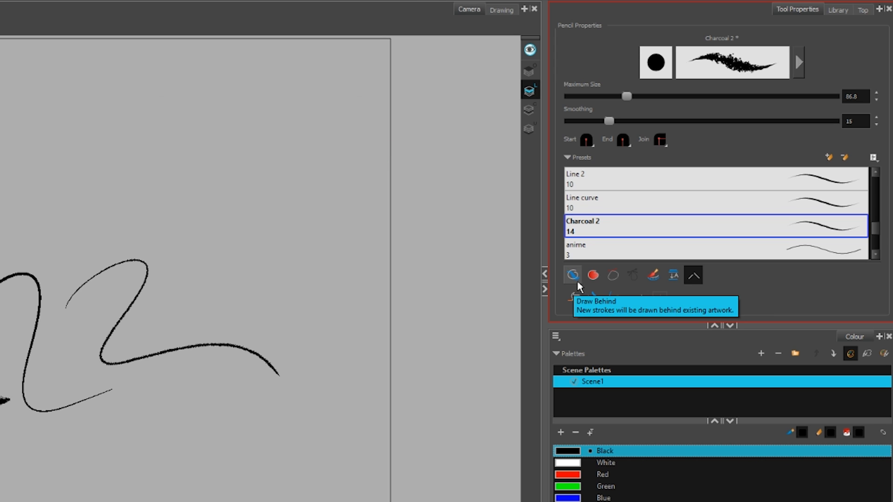
pyautogui.moveTo(611, 279)
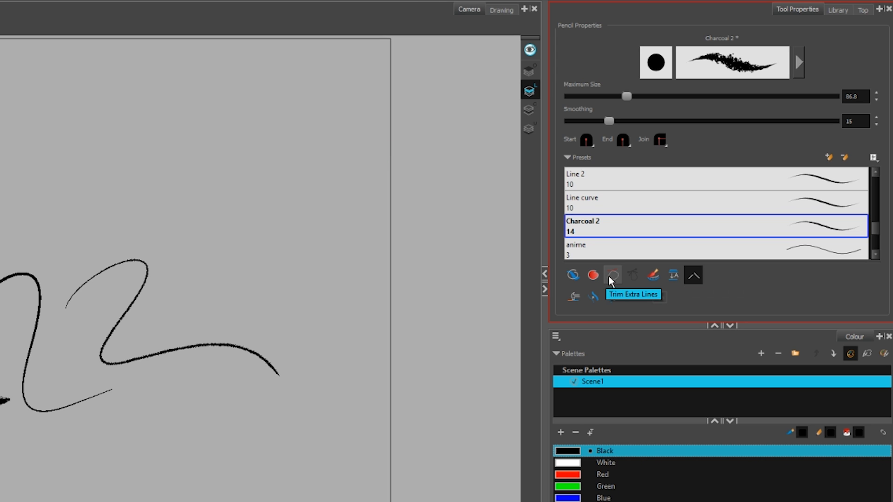
pyautogui.moveTo(642, 280)
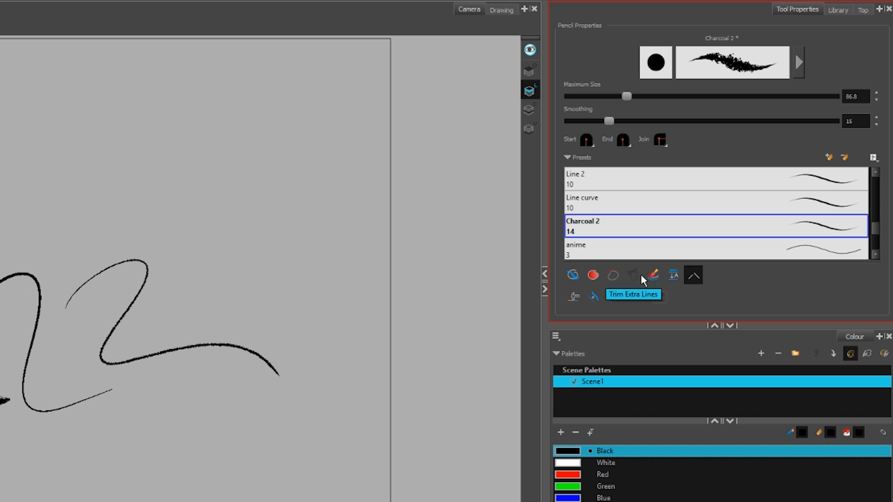
pyautogui.moveTo(673, 276)
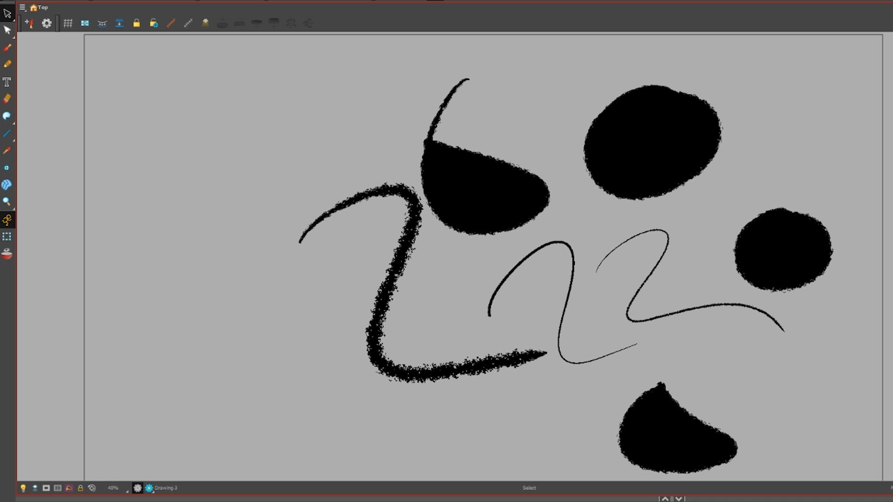
# Cut away the leftover stroke fragment near the top with the Cutter tool.
pyautogui.click(28, 23)
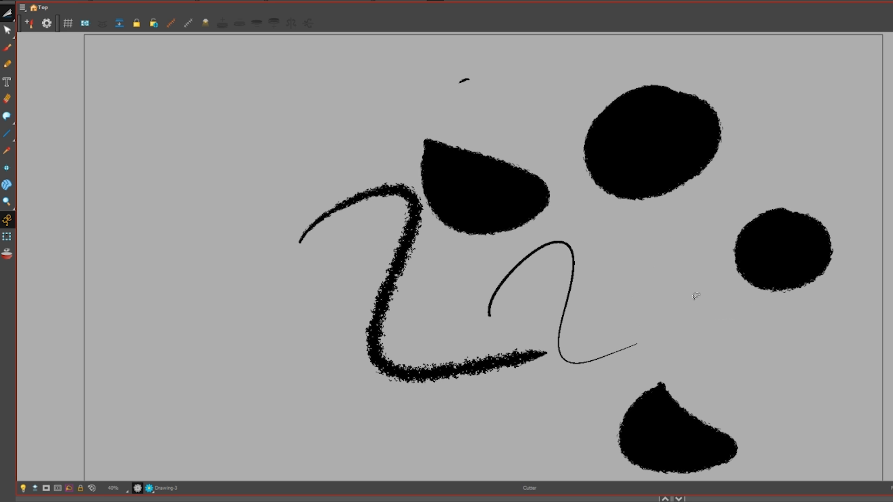
pyautogui.click(466, 80)
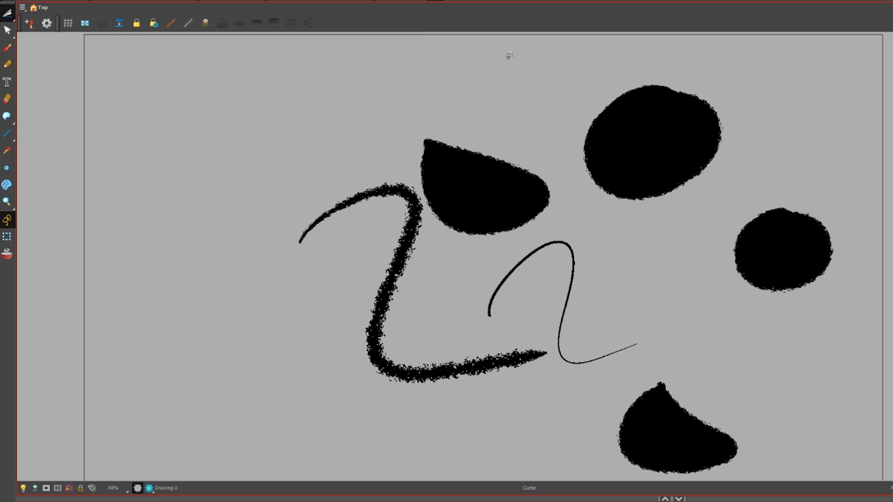
pyautogui.click(8, 116)
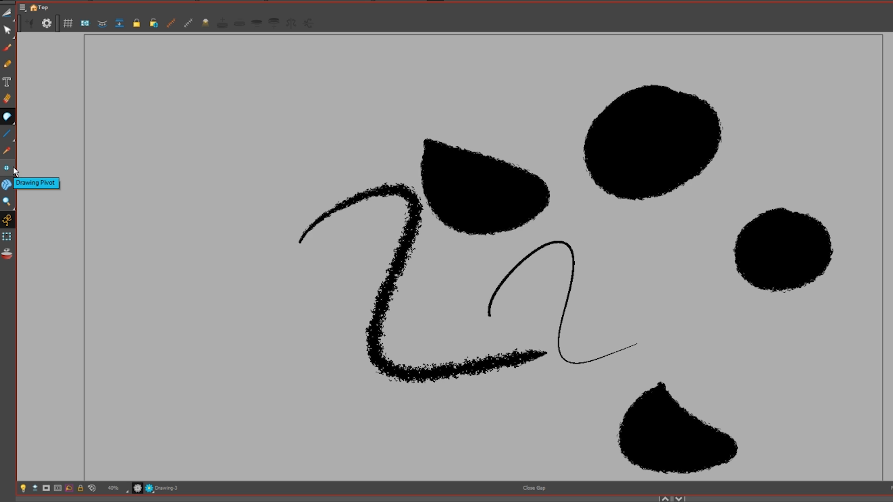
# Set the drawing pivot on the upper-right blob and switch to the Transform tool.
pyautogui.click(8, 168)
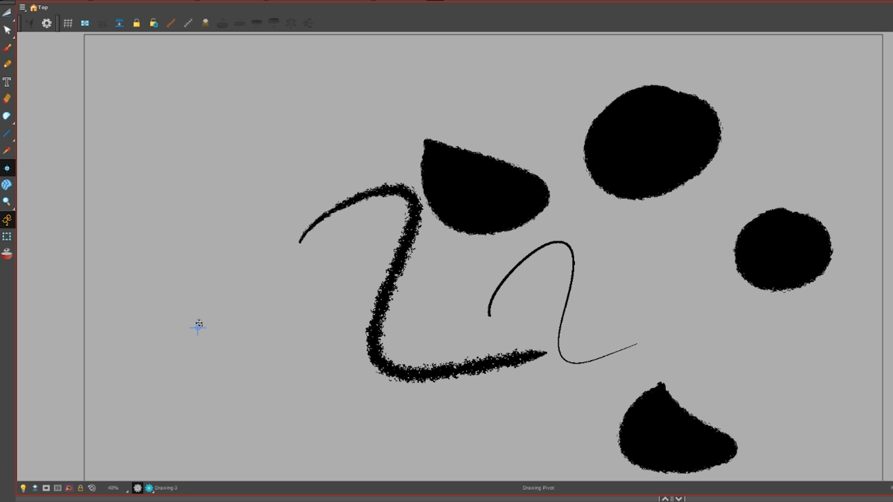
pyautogui.moveTo(653, 135)
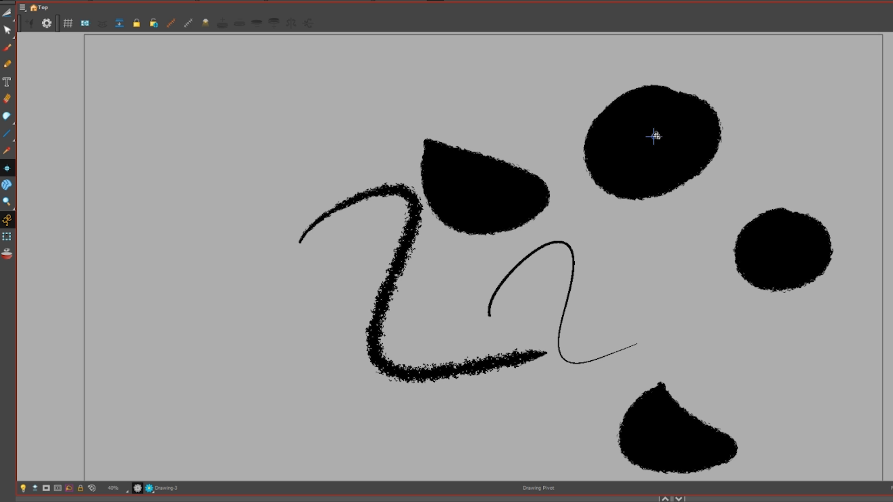
pyautogui.moveTo(8, 183)
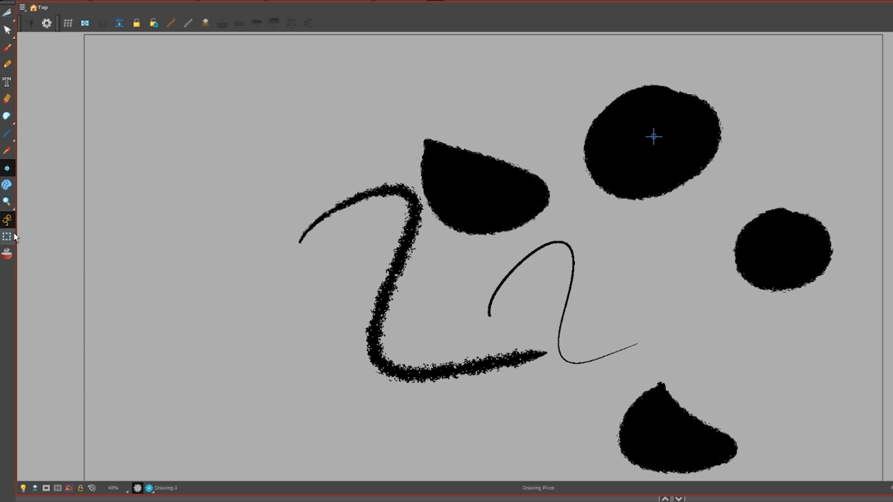
pyautogui.moveTo(8, 238)
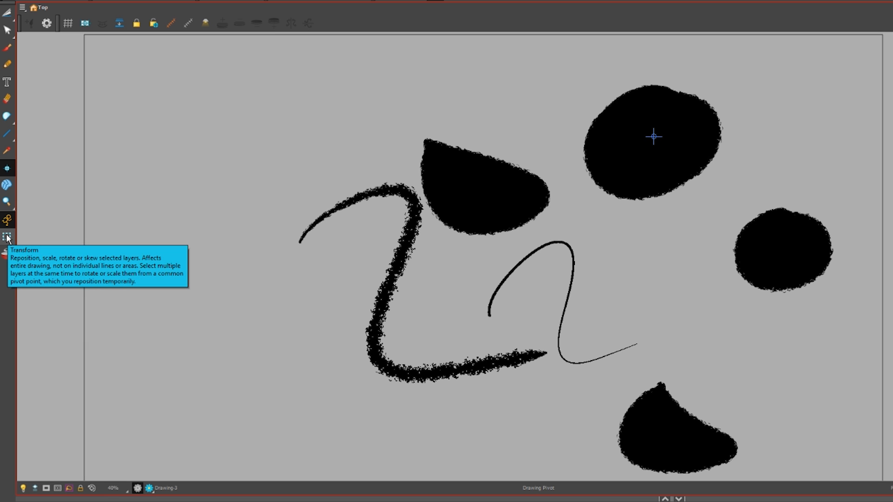
pyautogui.click(8, 237)
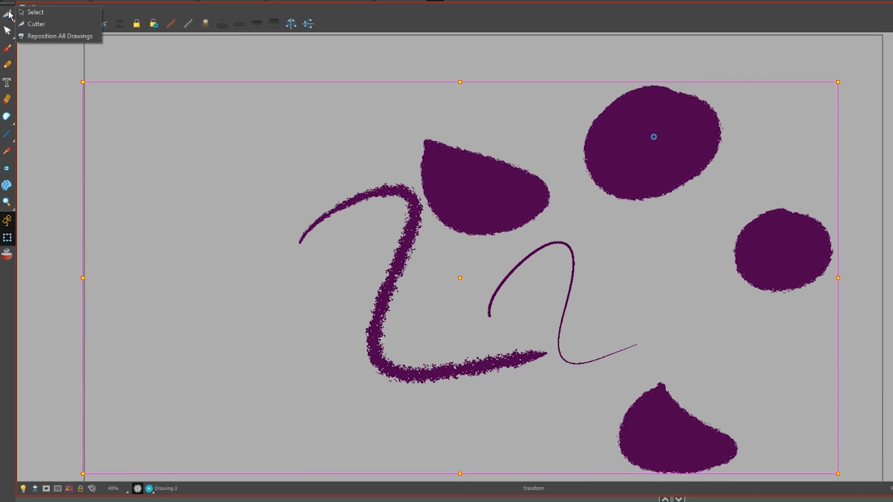
# Return to Select, expand the Drawing layer and turn on onion skin for neighbouring drawings.
pyautogui.click(35, 12)
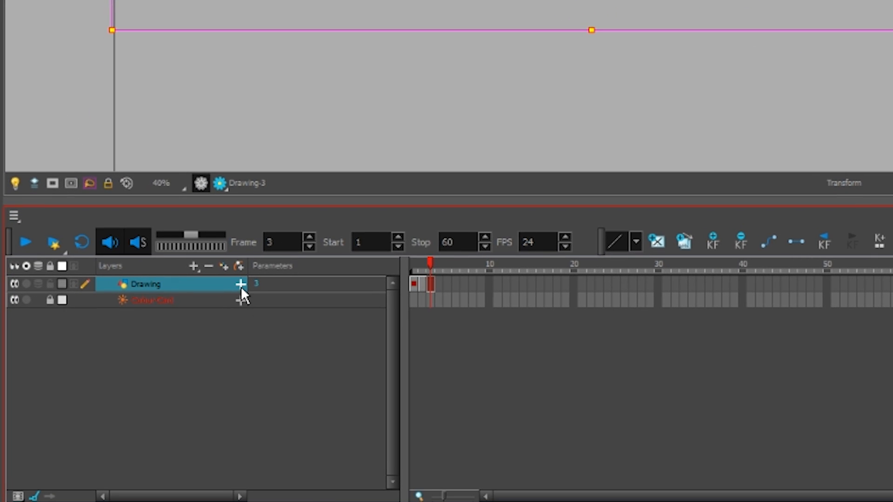
pyautogui.click(239, 283)
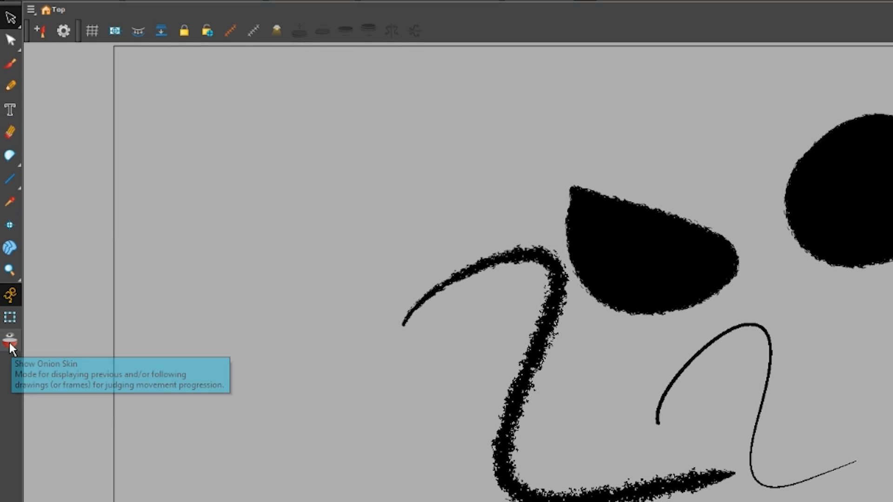
pyautogui.click(10, 338)
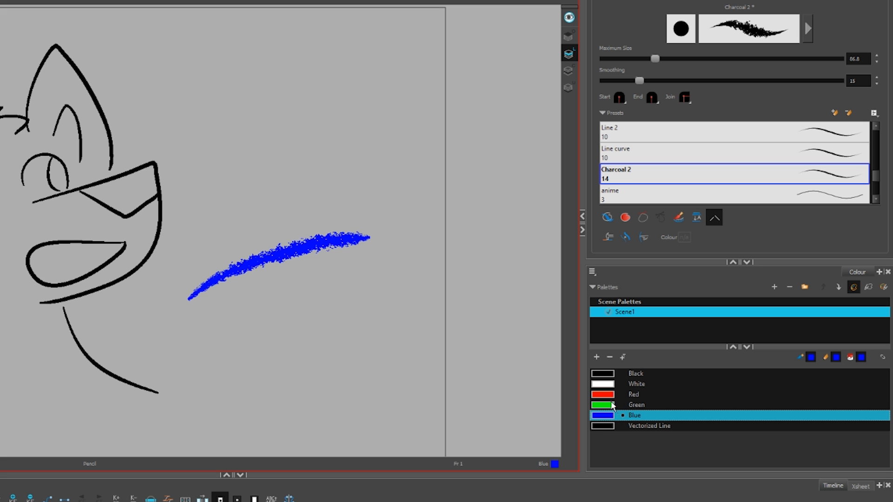
# Draw a red charcoal stroke, add two new swatches and make New 2 a gradient colour.
pyautogui.moveTo(200, 312); pyautogui.dragTo(406, 282)
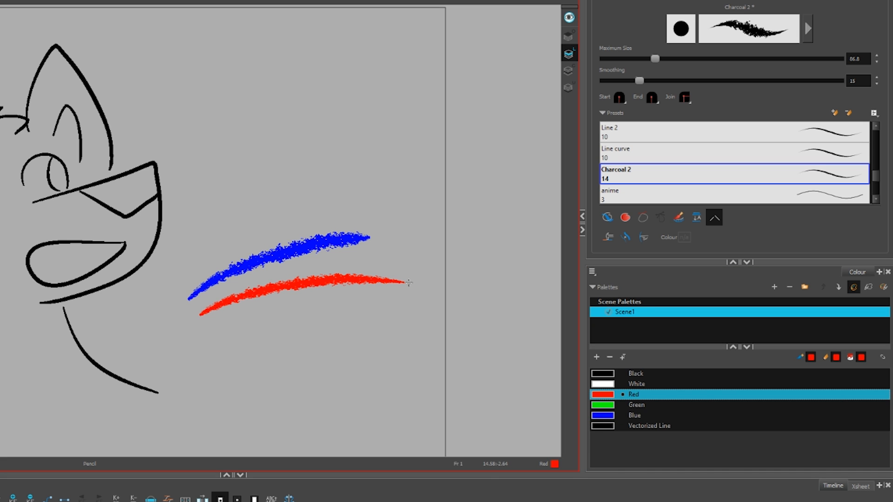
pyautogui.click(596, 358)
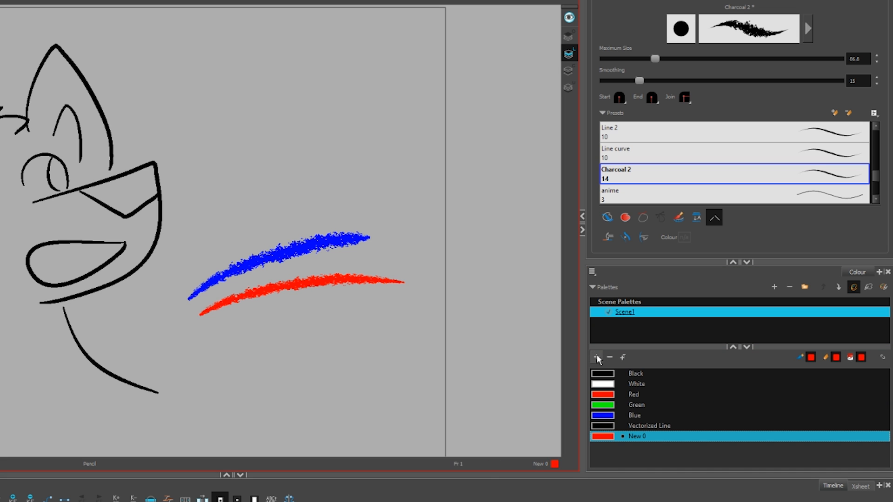
pyautogui.click(596, 357)
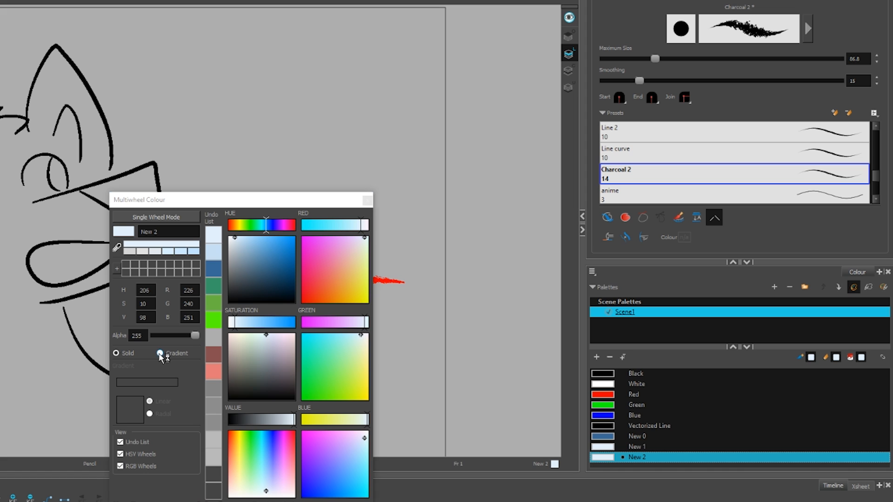
pyautogui.click(160, 353)
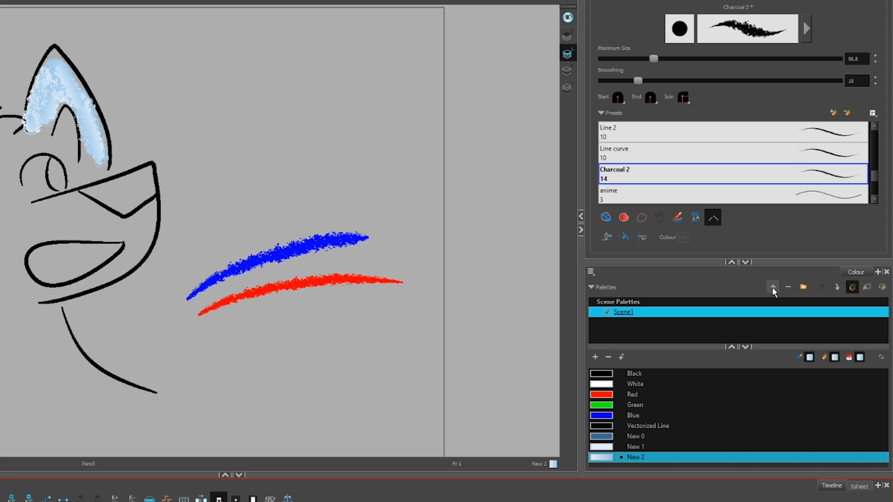
# Create a second scene palette named New in the Colour view.
pyautogui.click(772, 287)
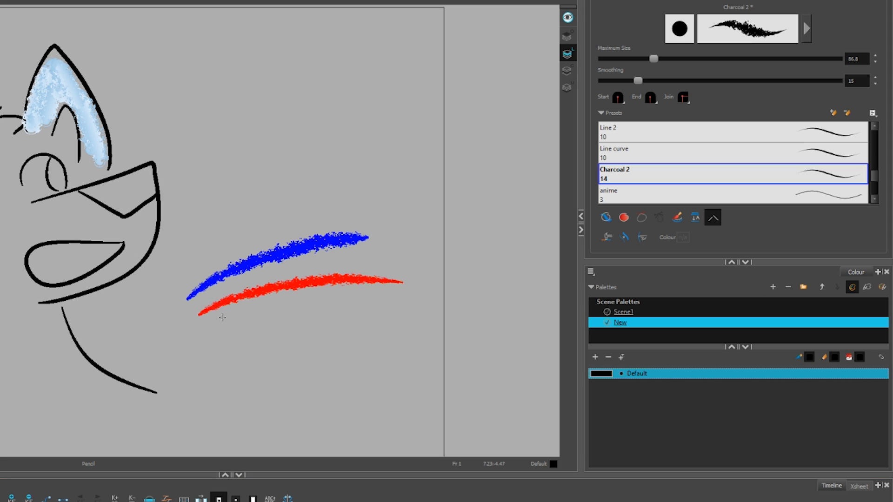
pyautogui.click(623, 312)
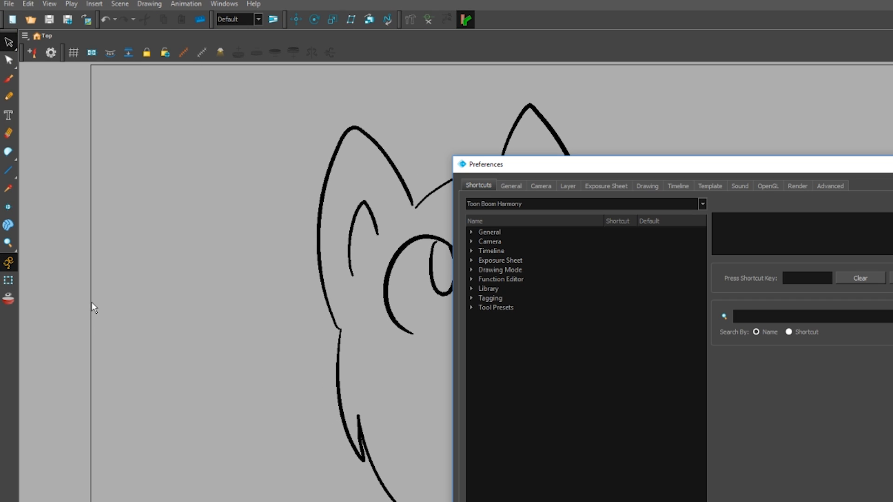
# Close the Preferences window to return to the wolf line sketch.
pyautogui.click(830, 185)
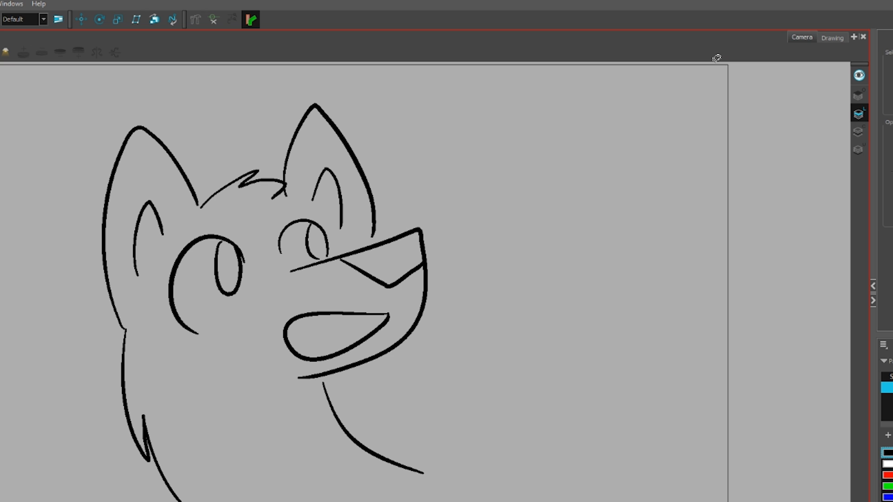
pyautogui.moveTo(423, 396)
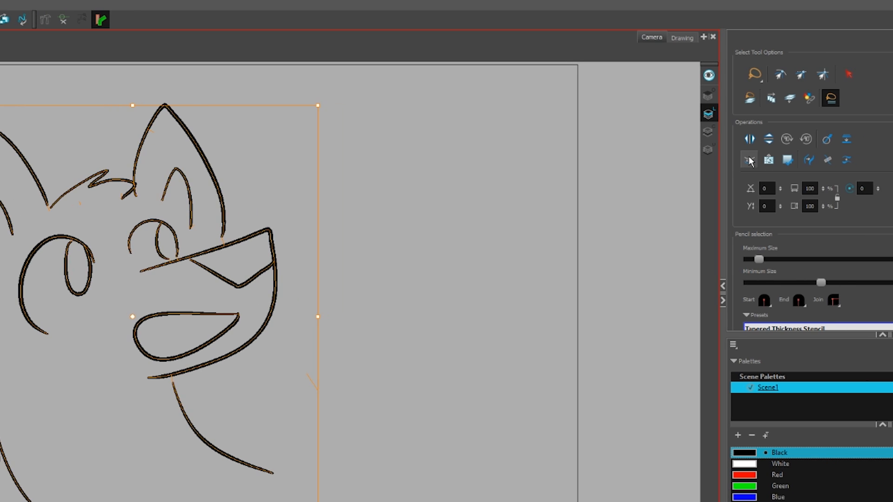
pyautogui.moveTo(749, 160)
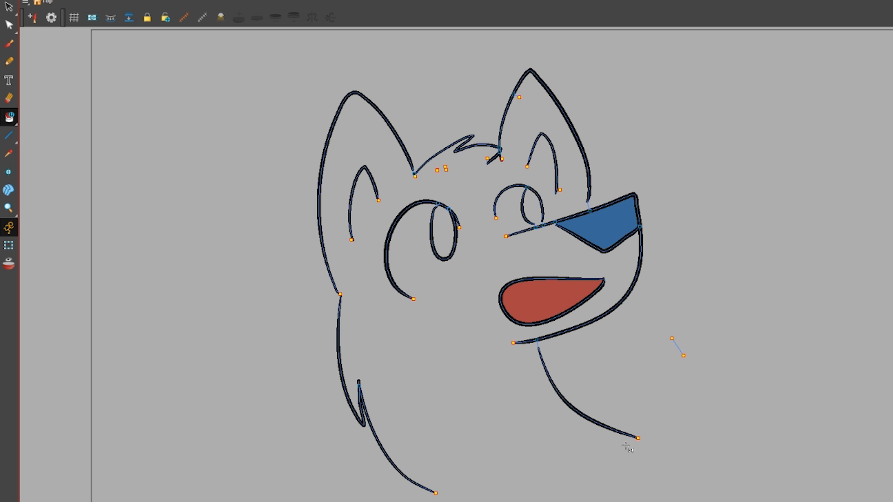
# Paint the remaining zones, recolour the wolf in pink and purple, and rotate the head.
pyautogui.click(9, 117)
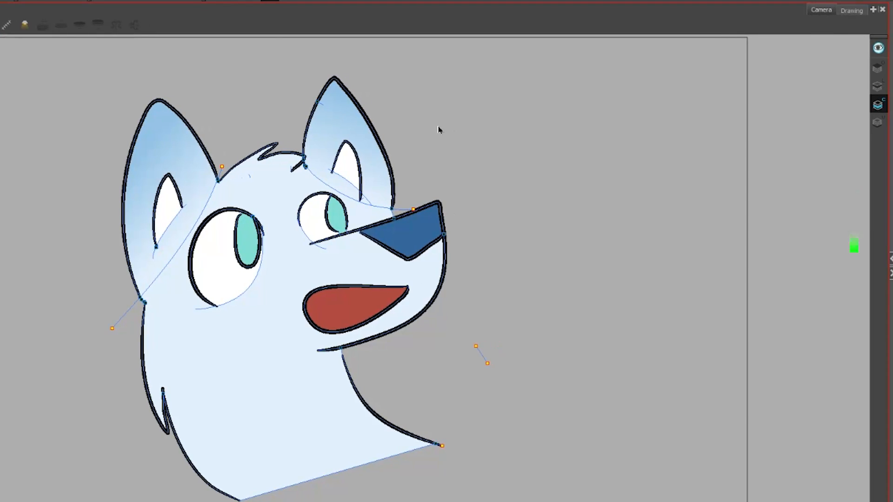
pyautogui.click(851, 10)
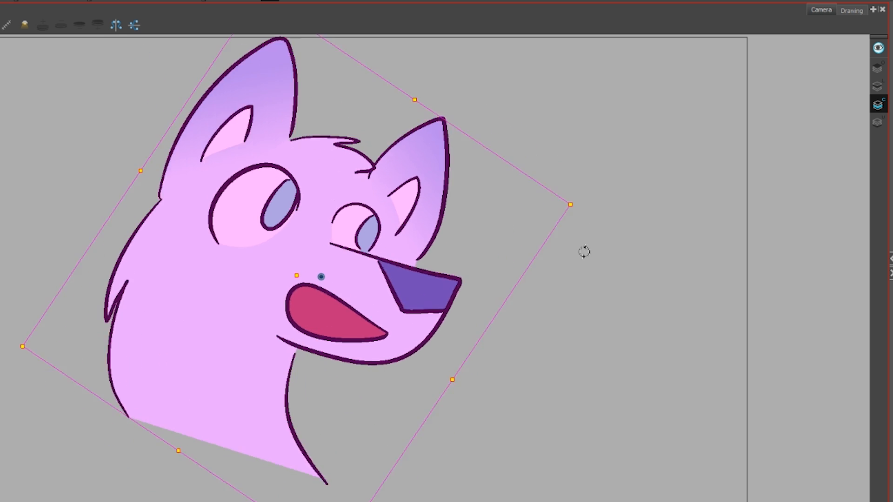
# Draw a teal bee-like doodle of overlapping loops on a new blank drawing.
pyautogui.click(850, 11)
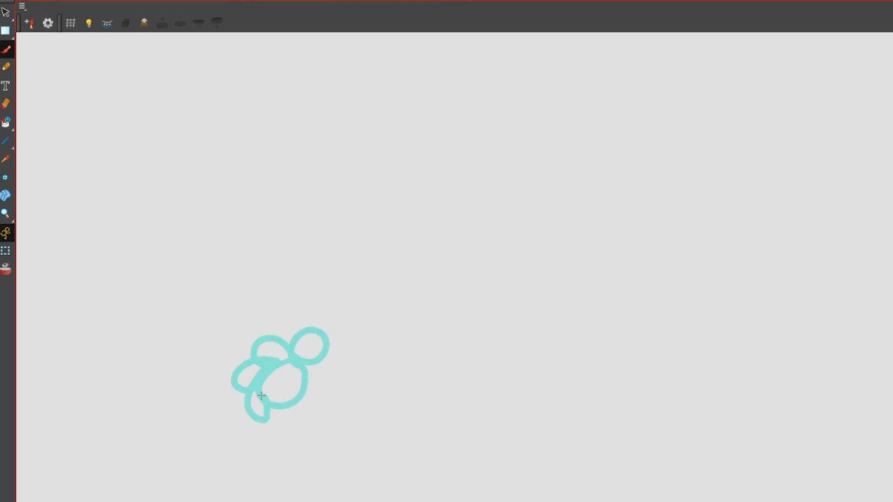
# Draw a green smiley face, then bring up the scene with the blue wolf drawing.
pyautogui.click(89, 23)
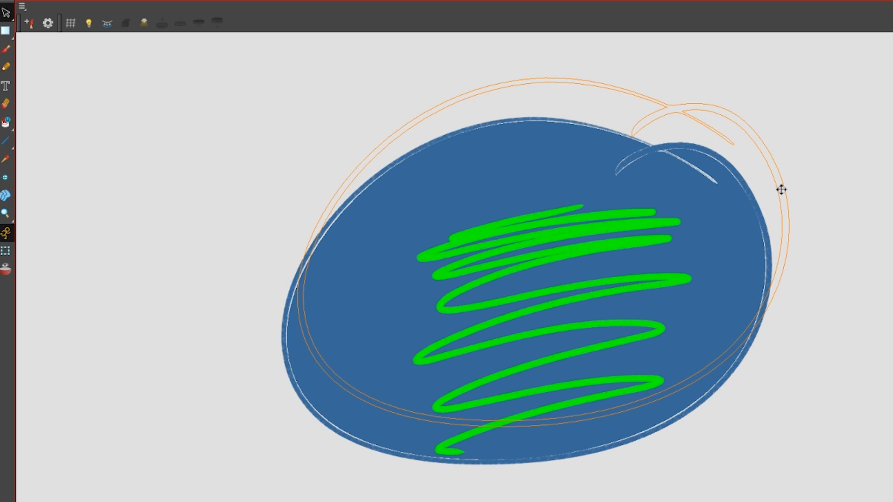
pyautogui.click(782, 189)
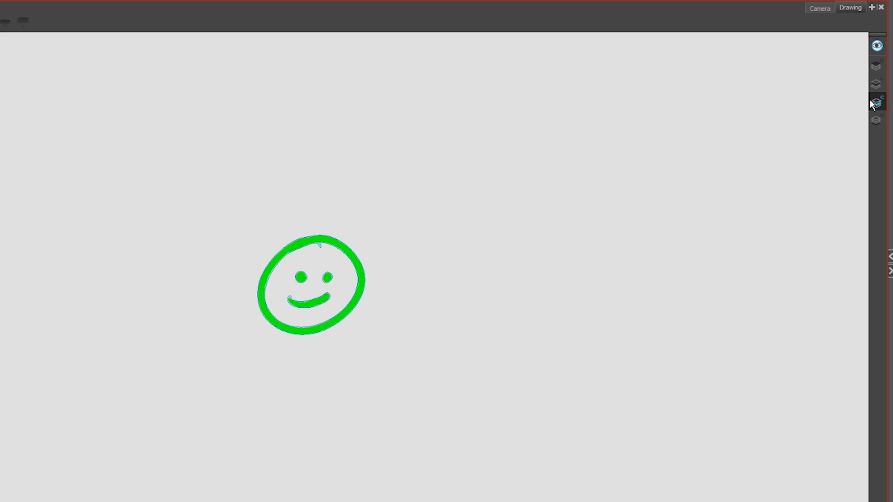
pyautogui.click(876, 101)
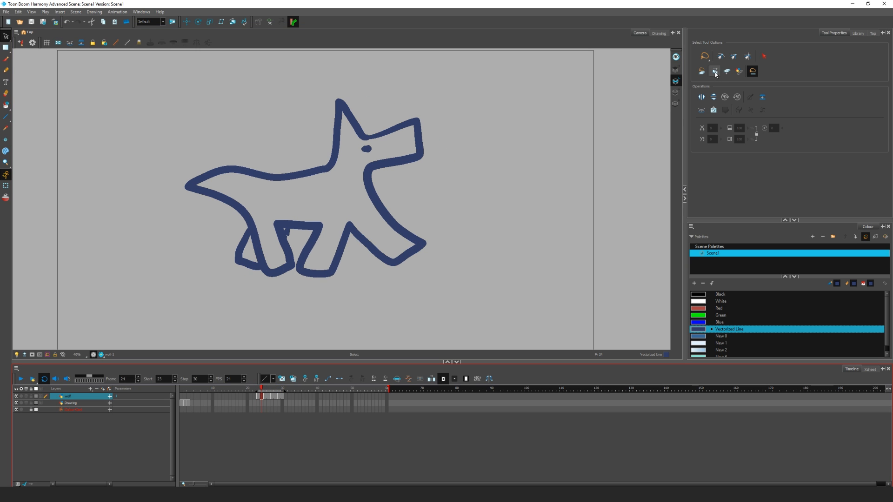
# Draw a boy's head on the FBF layer with red and green onion skins showing.
pyautogui.click(714, 71)
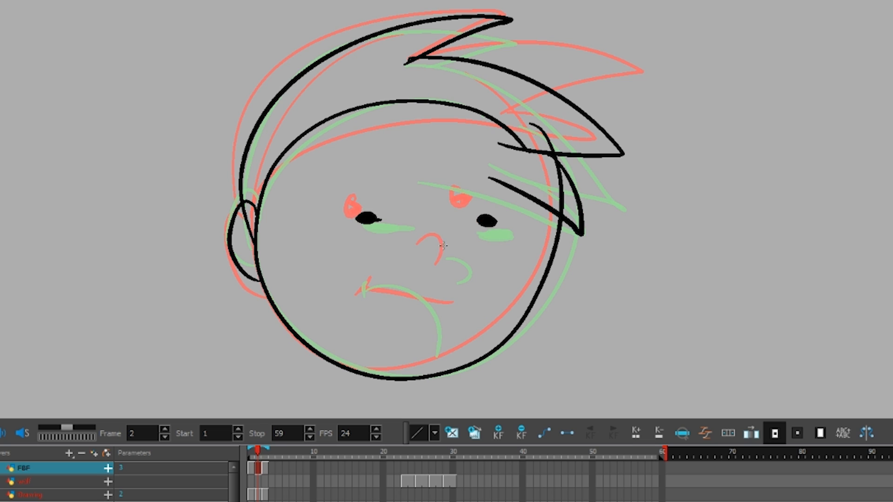
# Extend the two boy-head exposures on the FBF layer across thirty frames via frames 3, 10, 16 and 15.
pyautogui.click(264, 466)
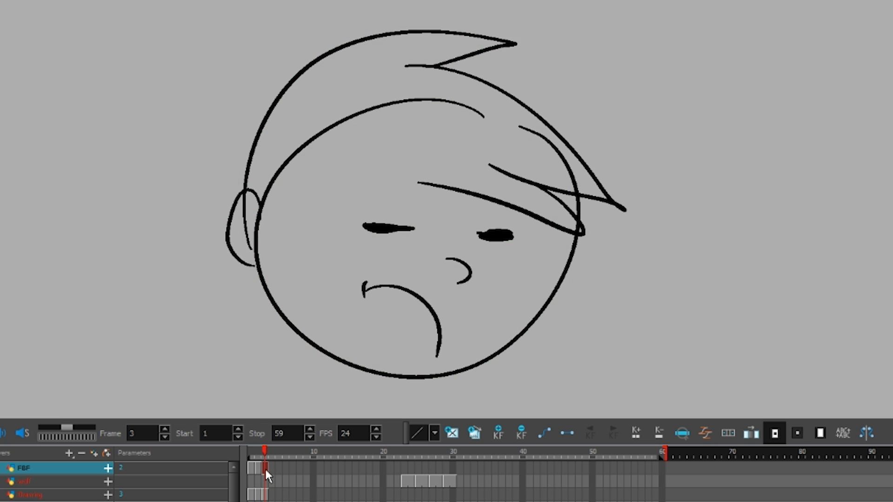
pyautogui.click(314, 466)
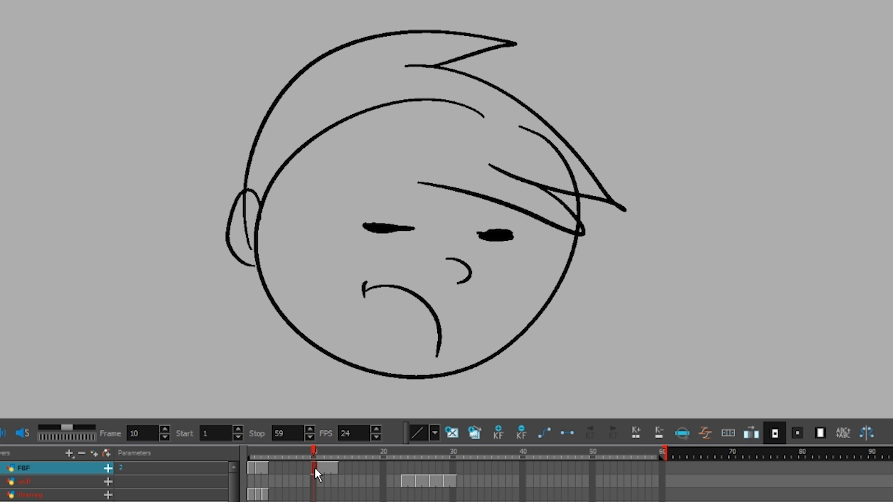
pyautogui.click(327, 467)
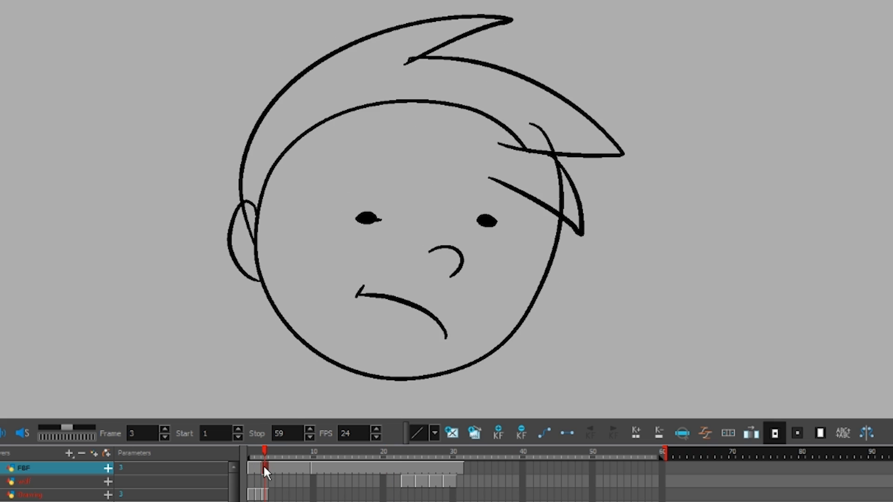
pyautogui.click(356, 459)
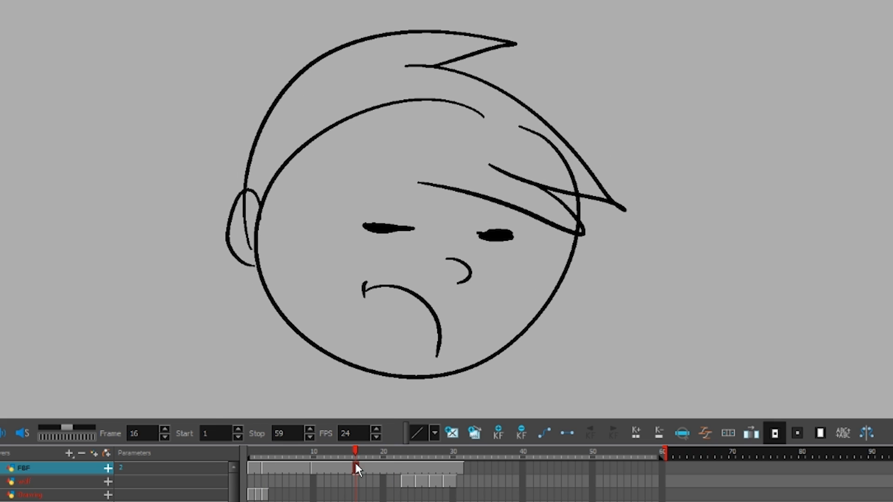
pyautogui.click(348, 461)
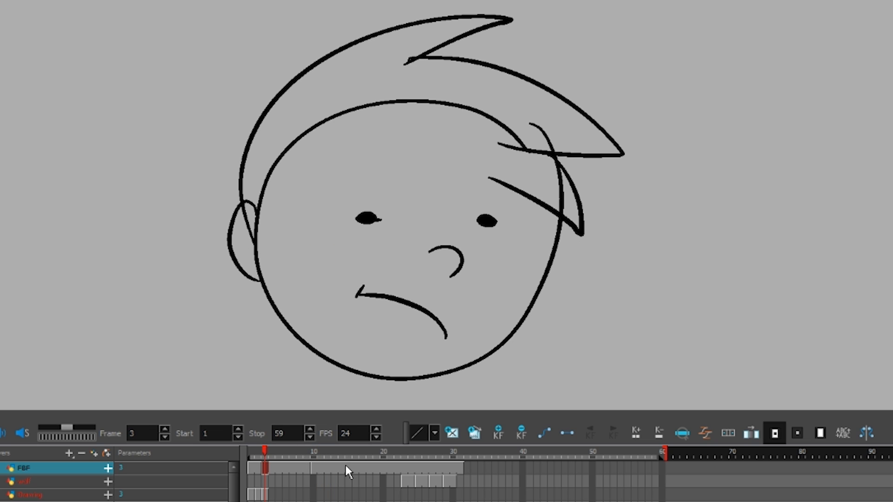
pyautogui.click(349, 464)
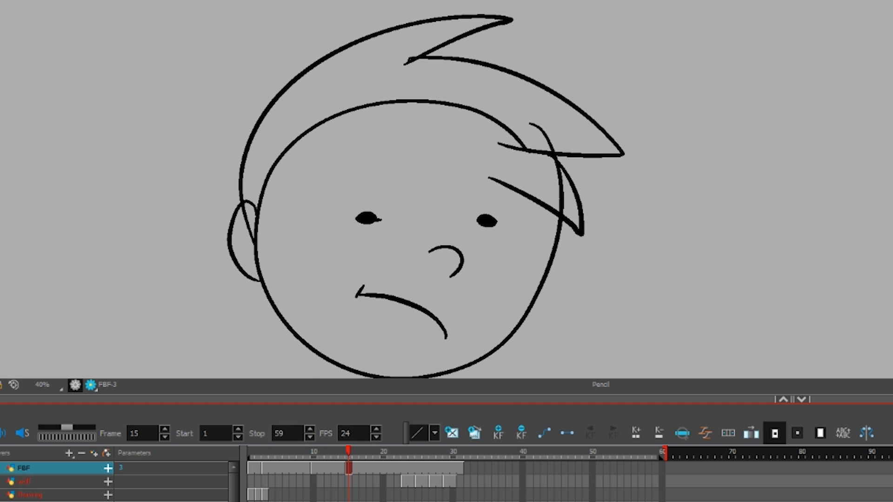
pyautogui.moveTo(472, 433)
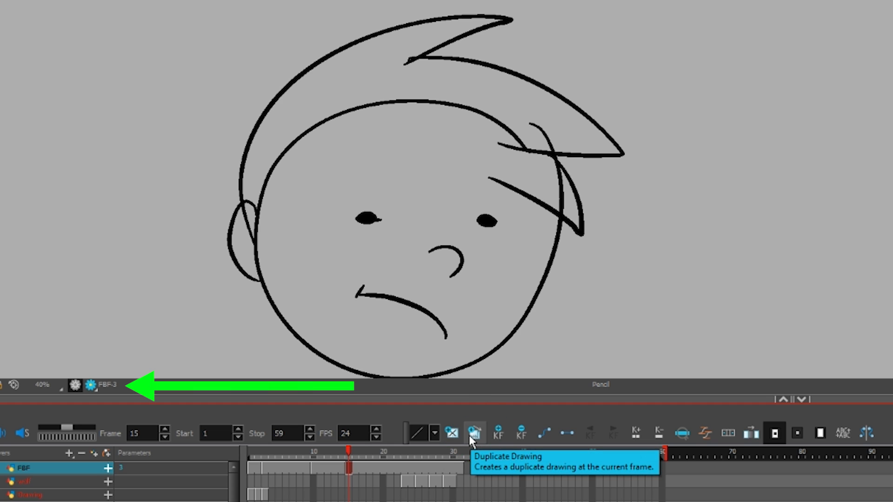
# Duplicate the boy's head drawing and paint red freckles on the copy at frame 22.
pyautogui.click(474, 433)
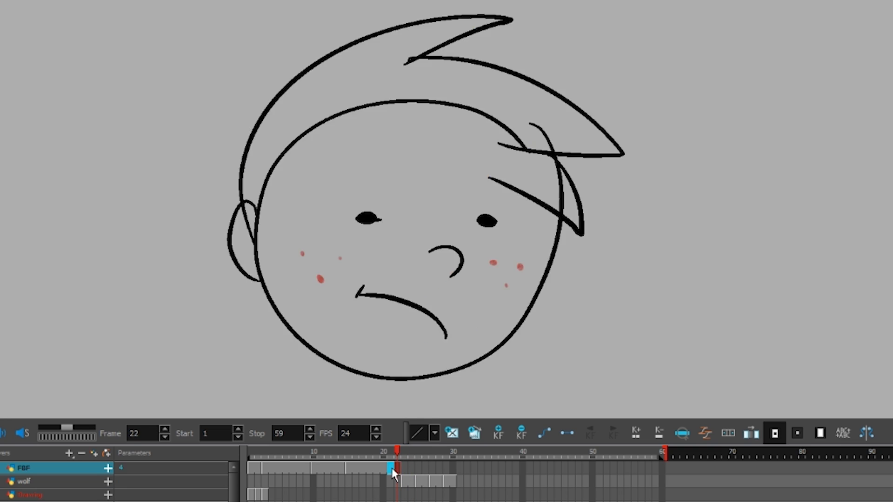
pyautogui.click(390, 461)
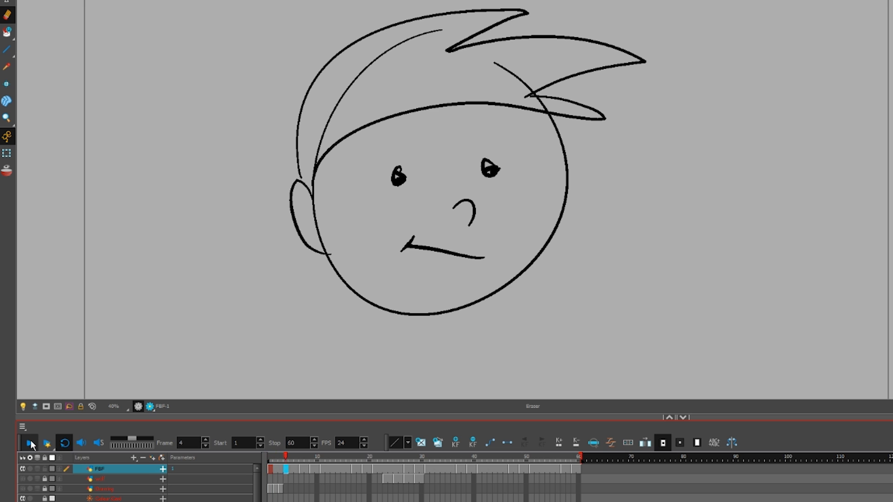
# Add an FBF-P peg over the FBF layer and keyframe its movement at frames 1 and 29.
pyautogui.click(30, 443)
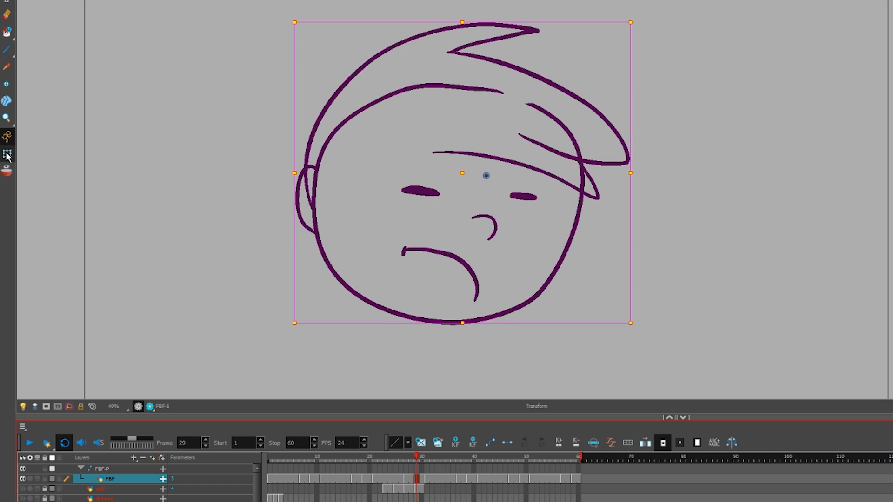
pyautogui.click(101, 468)
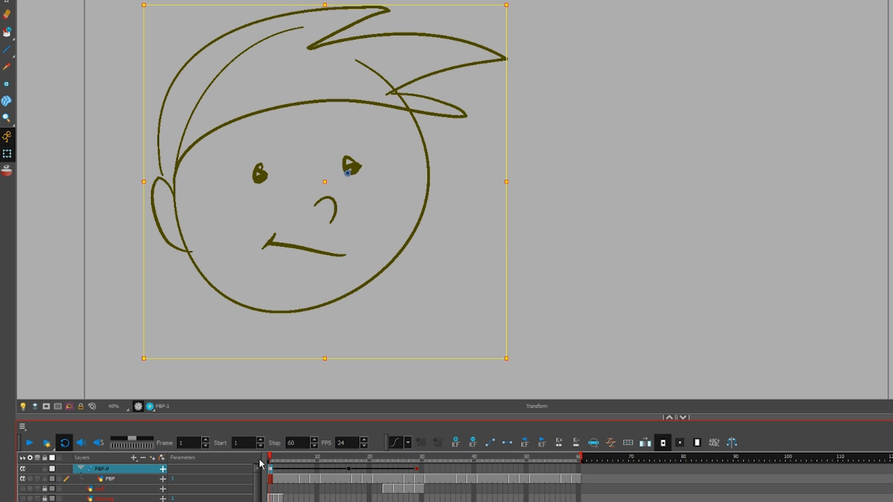
pyautogui.click(29, 444)
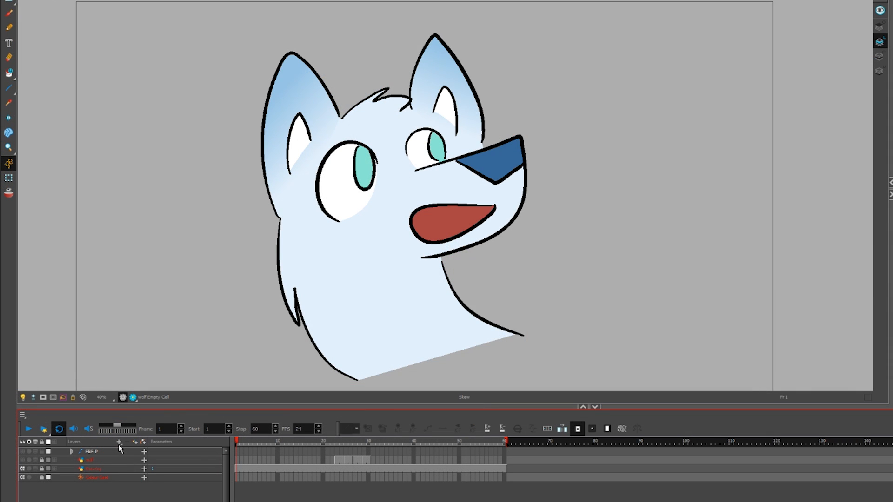
# Add a camera layer to the scene and show the camera peg's motion path.
pyautogui.click(119, 442)
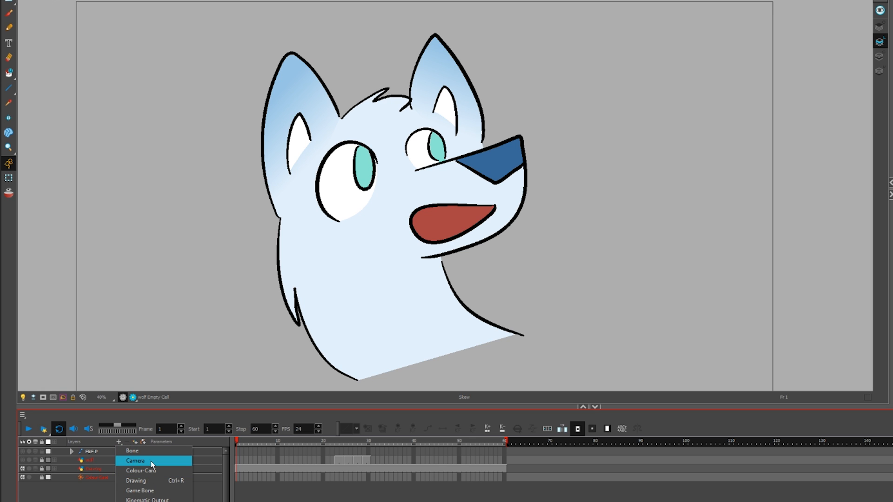
pyautogui.click(135, 460)
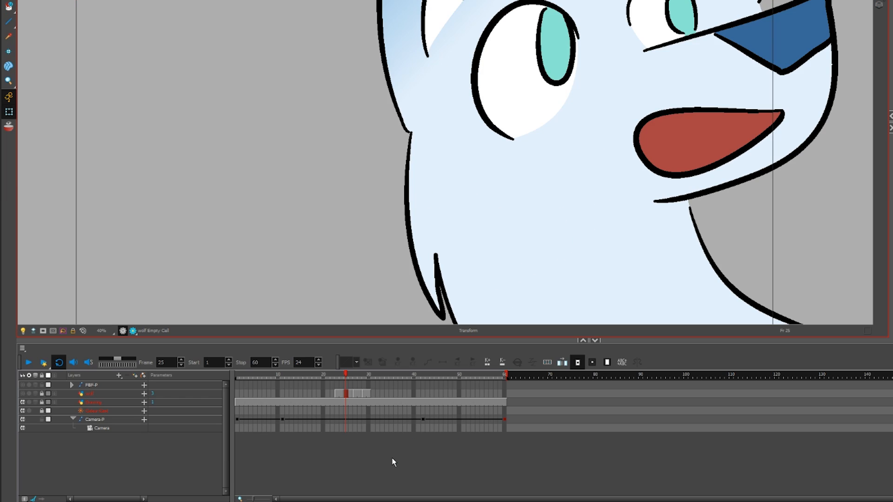
pyautogui.moveTo(305, 427)
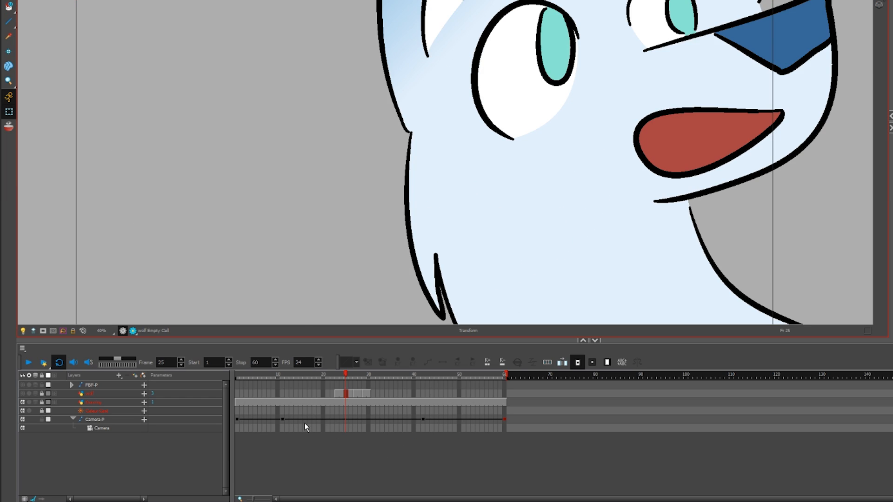
pyautogui.rightClick(97, 419)
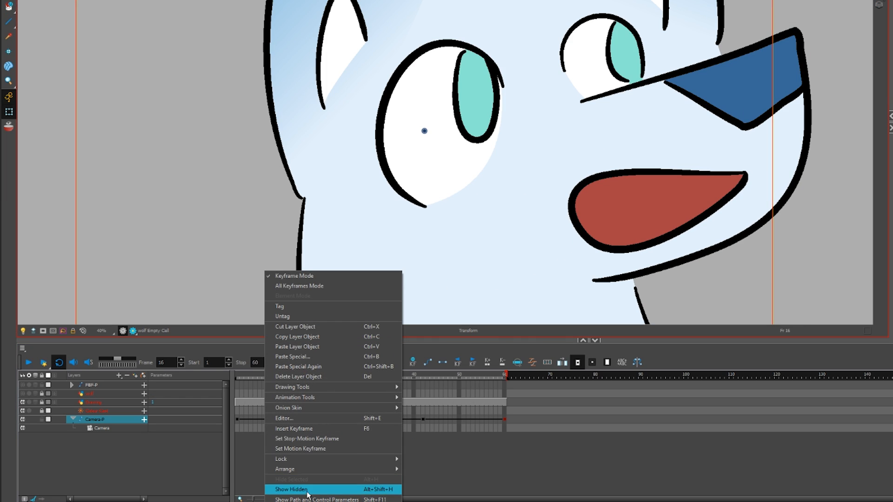
pyautogui.click(291, 489)
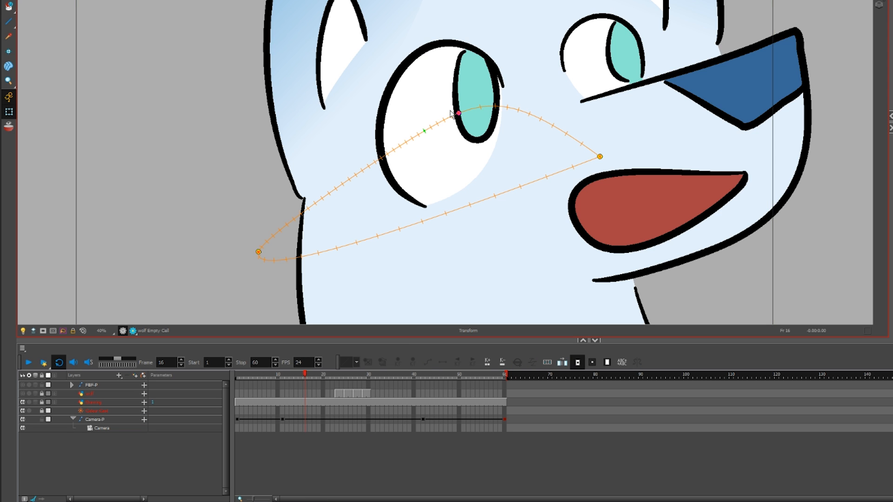
# Set the camera path point to Linear Motion and display the path with its control parameters.
pyautogui.click(154, 3)
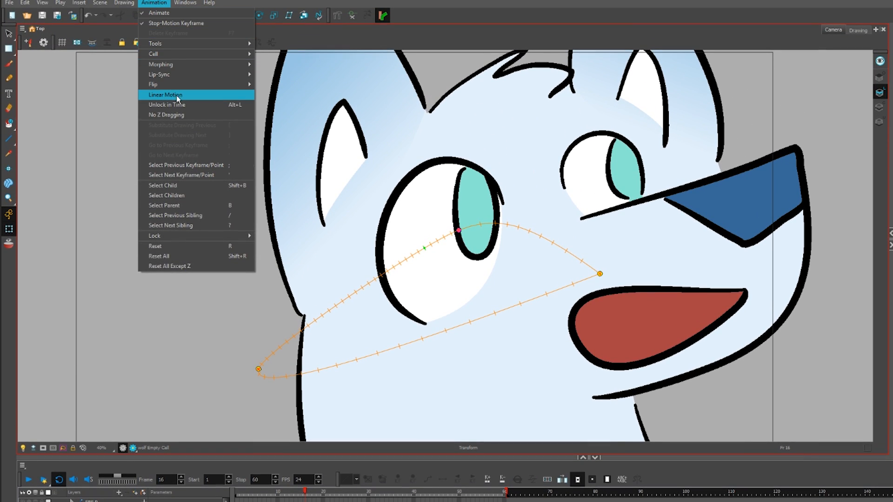
pyautogui.click(165, 95)
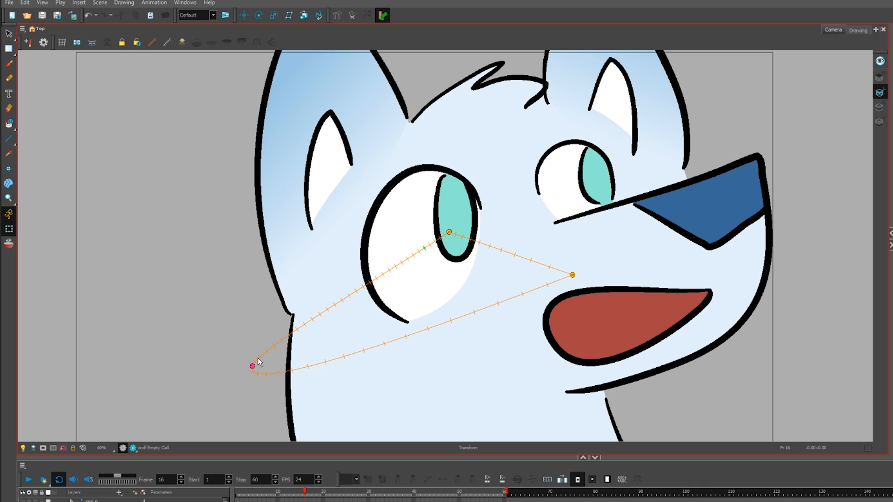
pyautogui.click(154, 3)
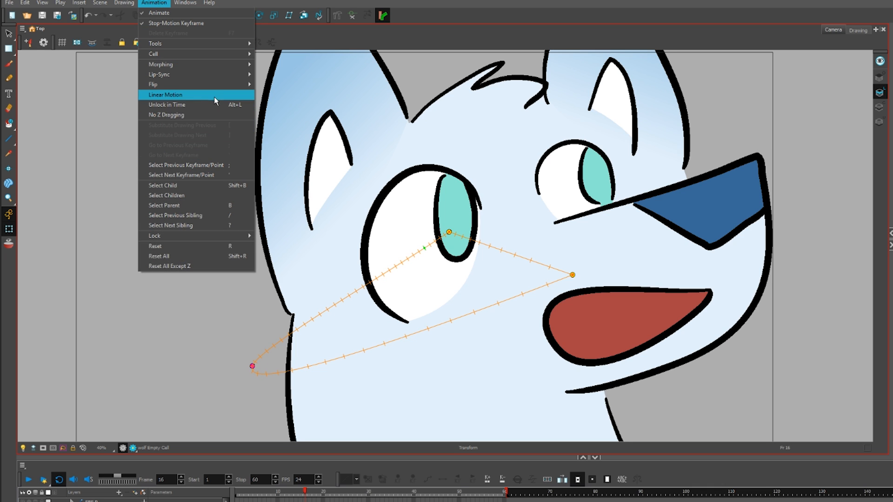
pyautogui.click(165, 94)
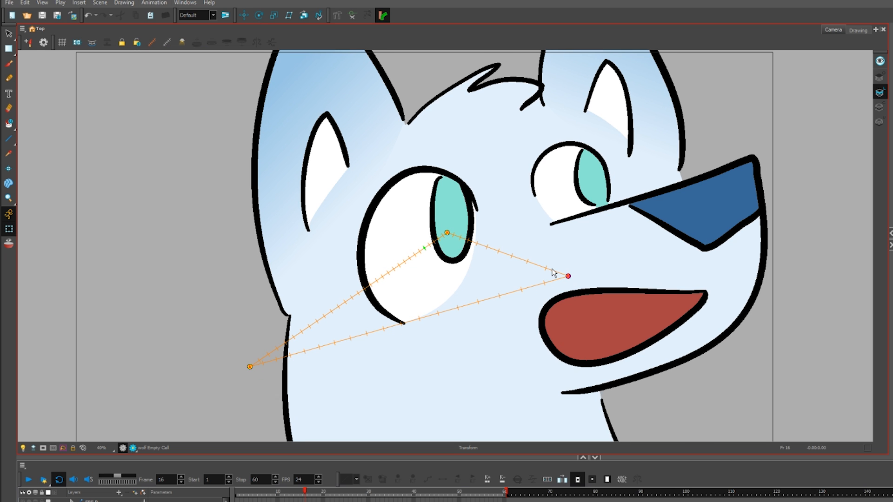
pyautogui.moveTo(167, 103)
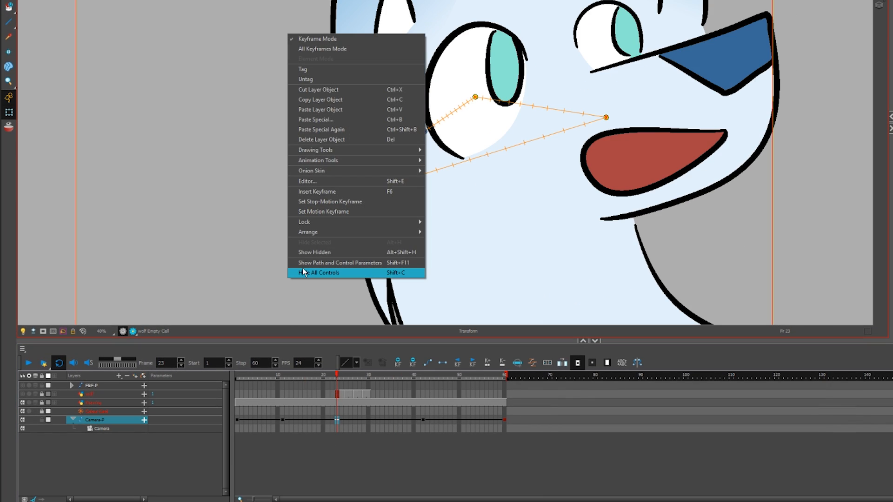
pyautogui.moveTo(339, 262)
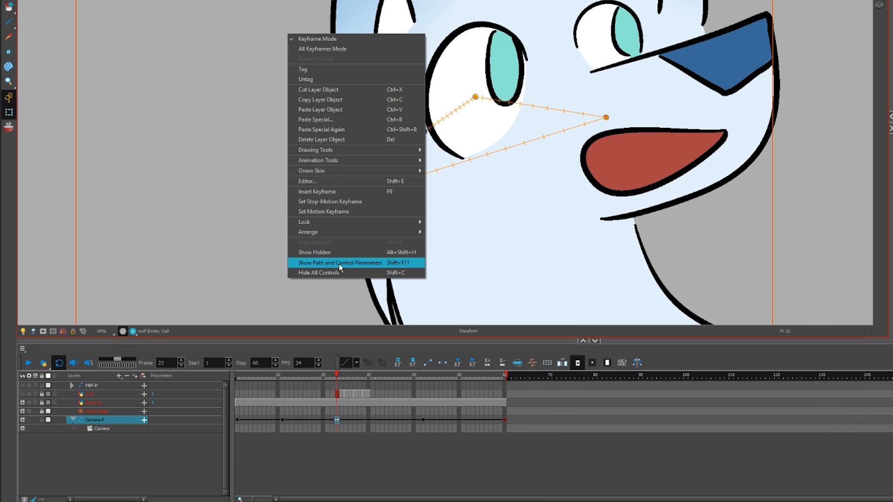
pyautogui.click(339, 262)
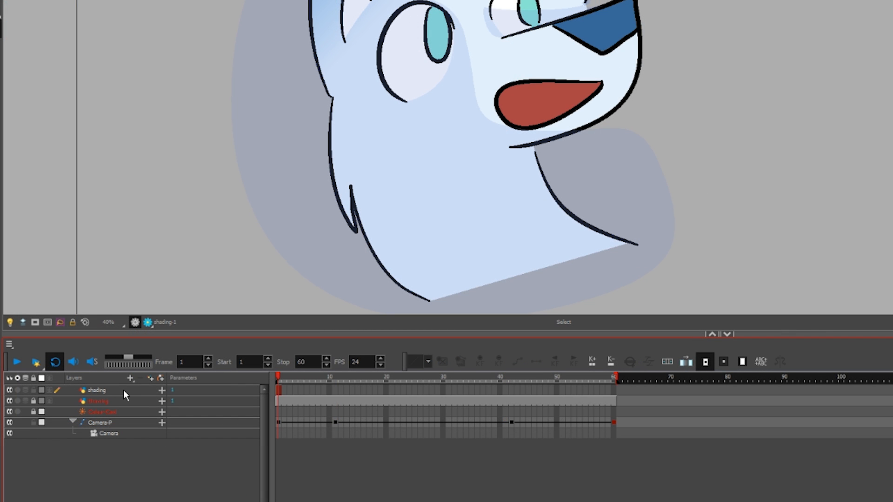
# Add a Cutter effect to the shading layer with a new Drawing_1 layer as its matte.
pyautogui.click(96, 390)
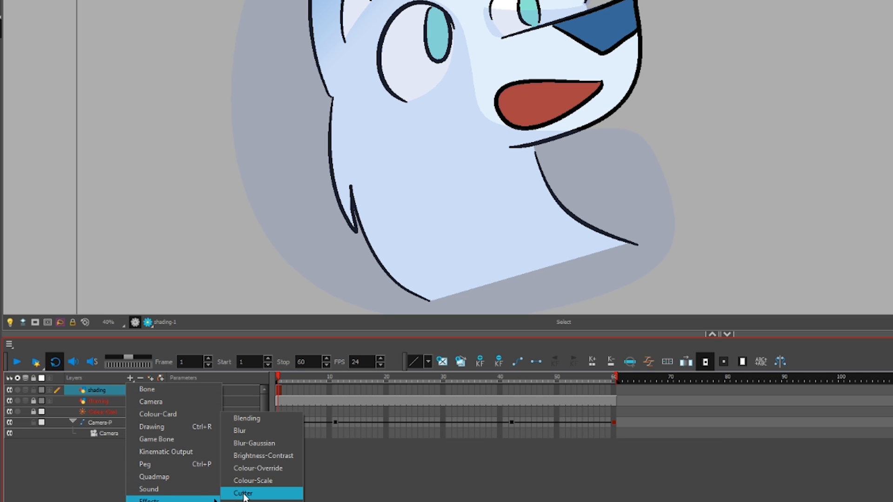
pyautogui.click(243, 492)
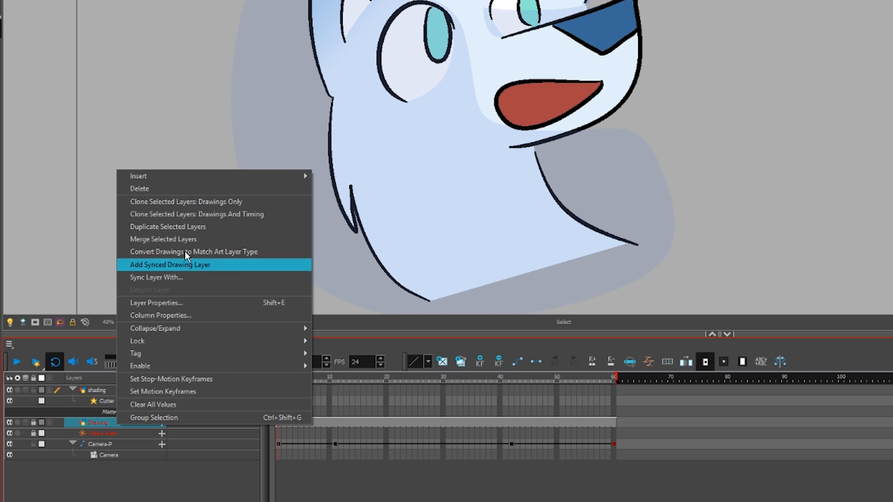
pyautogui.click(170, 264)
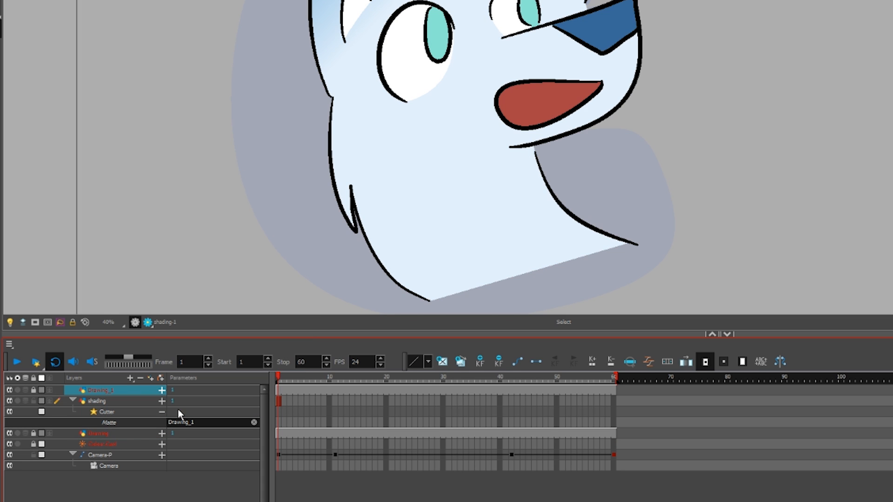
pyautogui.doubleClick(106, 412)
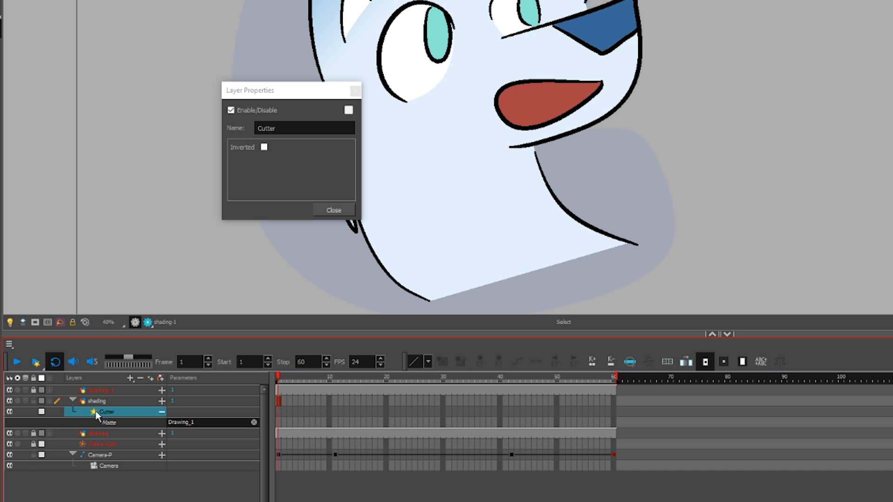
pyautogui.click(333, 210)
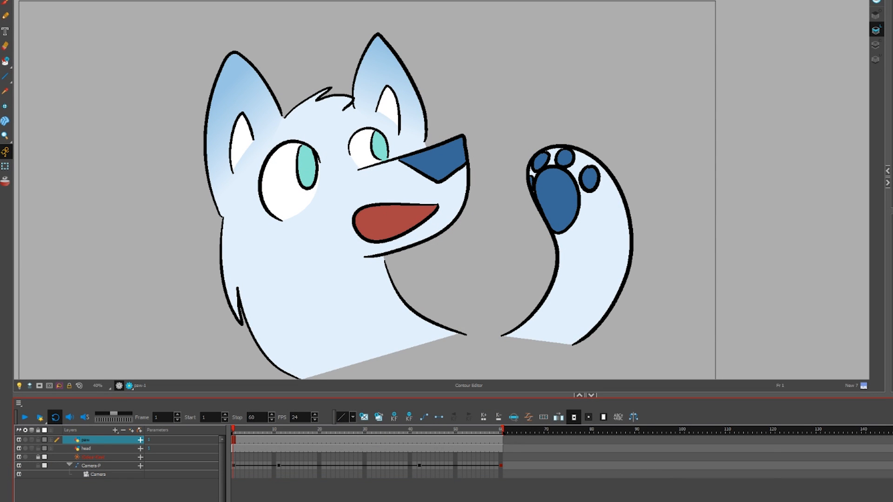
pyautogui.moveTo(103, 449)
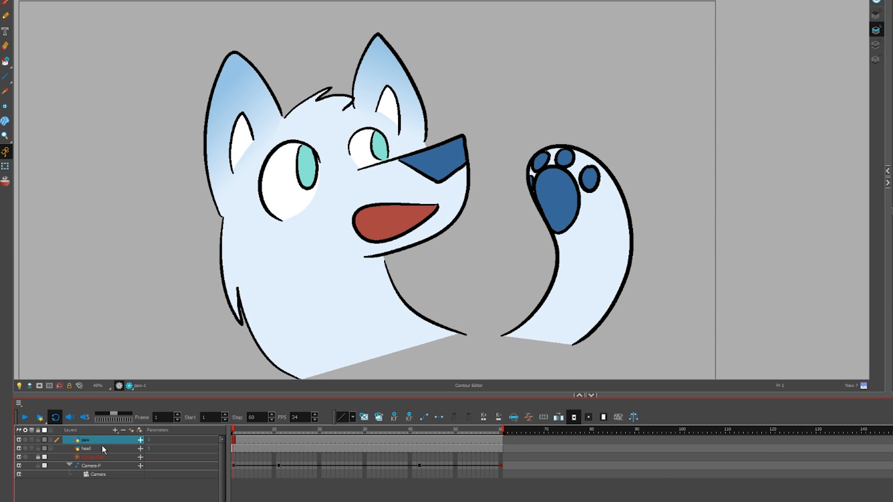
pyautogui.click(85, 449)
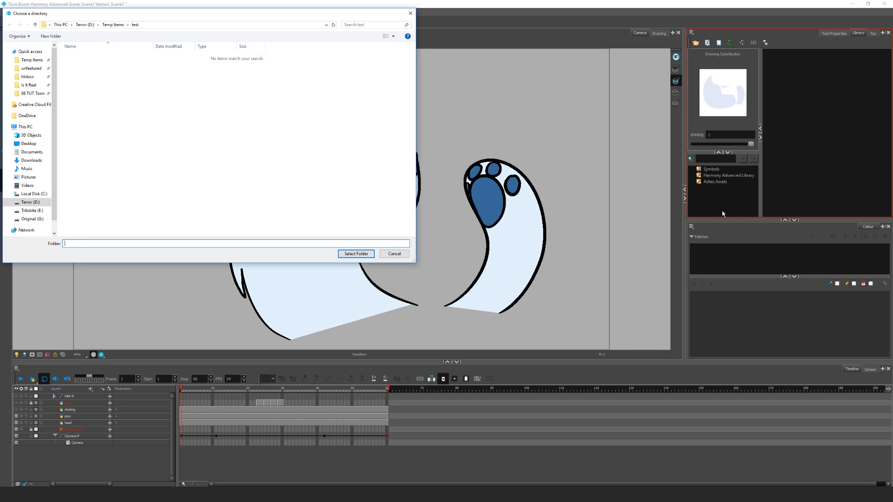
# Create and link a 'wolf library' folder holding the paw and paw_wave templates.
pyautogui.click(50, 35)
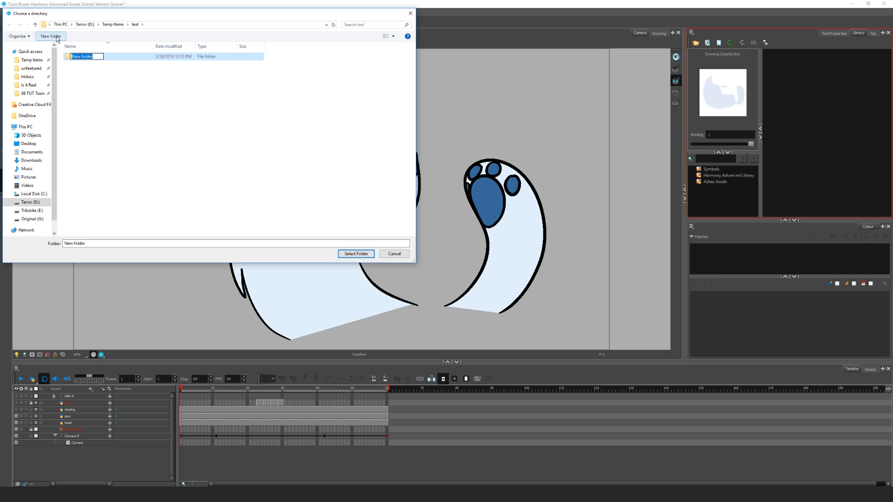
pyautogui.write('wolf library')
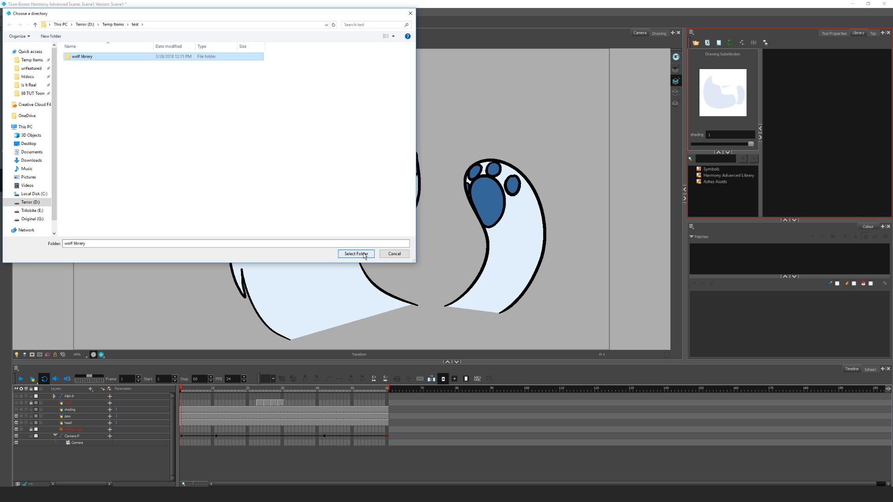
pyautogui.click(356, 254)
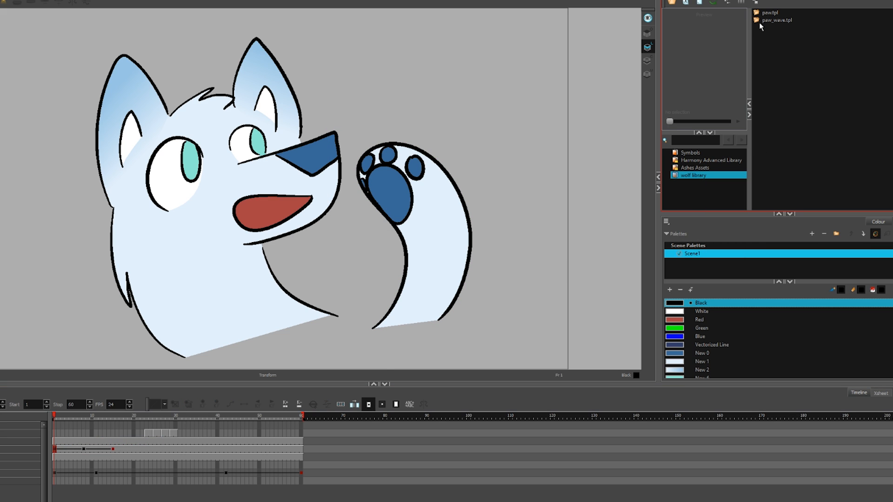
pyautogui.click(776, 20)
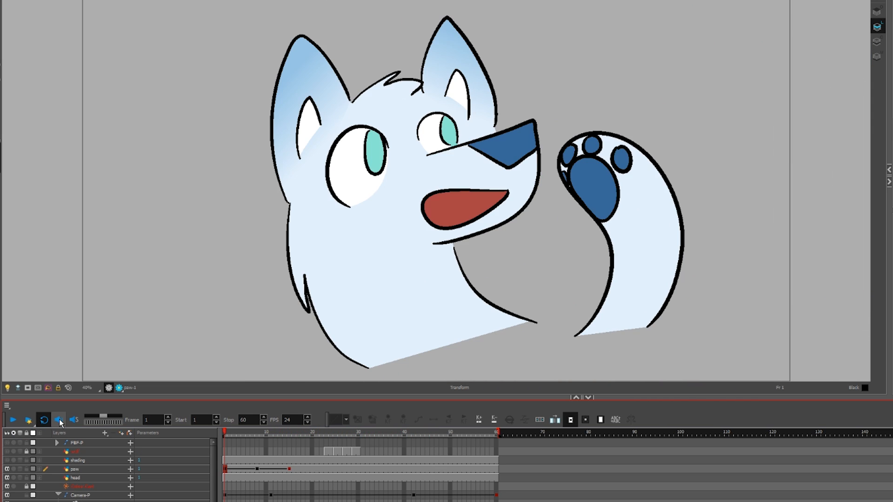
# Play the wolf animation in the timeline, then render and play a full preview.
pyautogui.click(57, 420)
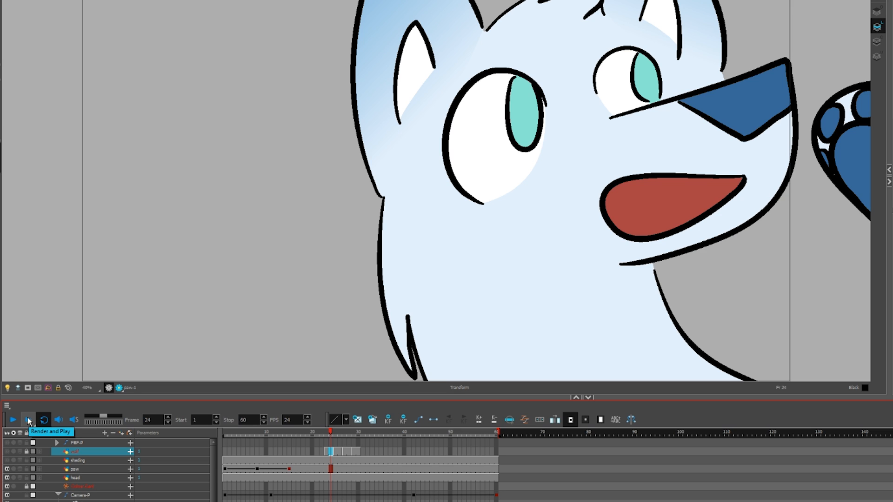
pyautogui.click(28, 419)
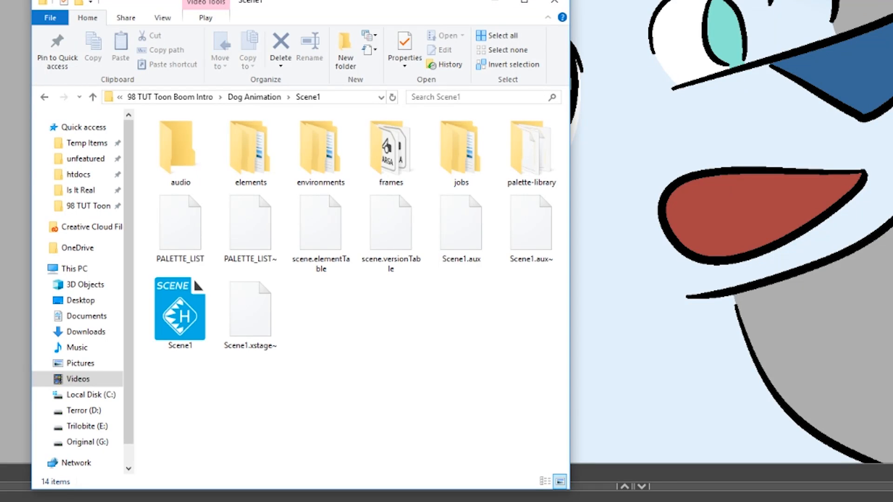
# Select all 60 TGA preview frames in the frames folder and delete them.
pyautogui.doubleClick(390, 147)
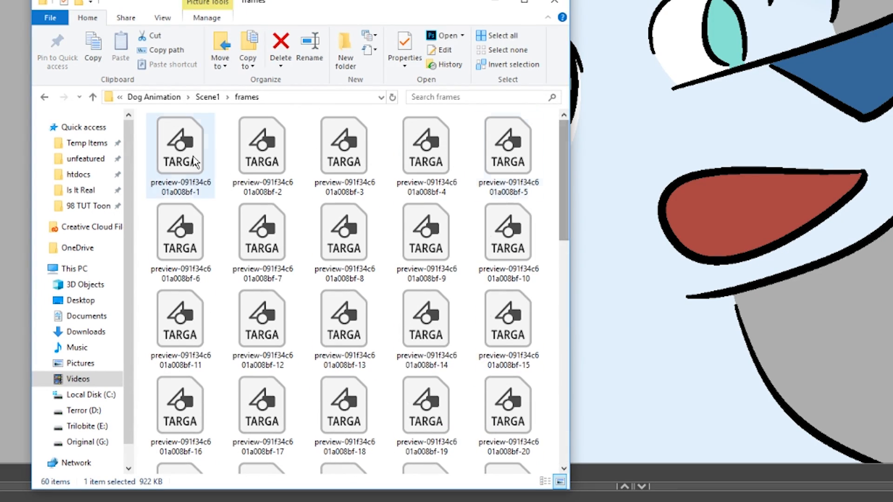
pyautogui.click(279, 45)
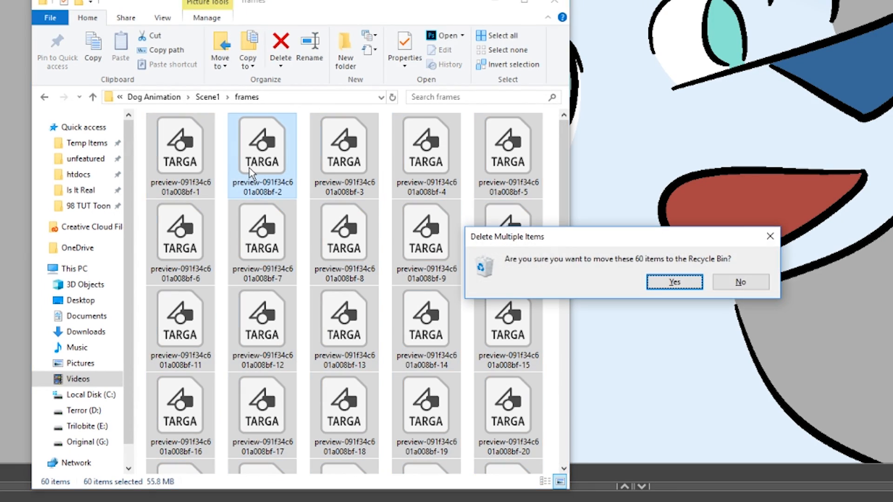
pyautogui.click(674, 282)
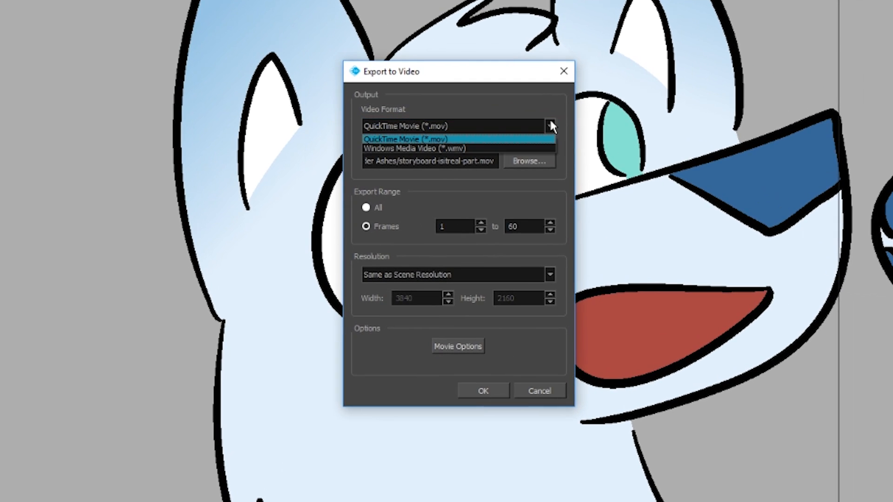
# Choose QuickTime Movie with Key Frames set to All and Animation compression at Best quality.
pyautogui.click(404, 139)
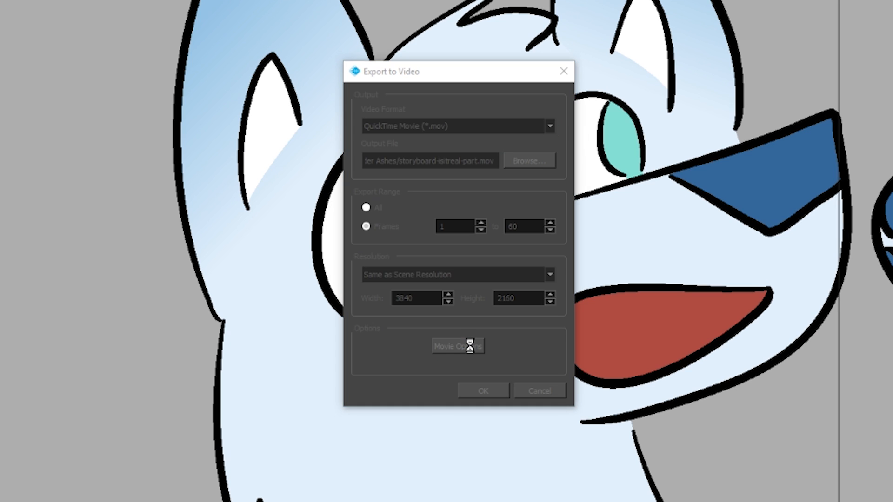
pyautogui.click(457, 345)
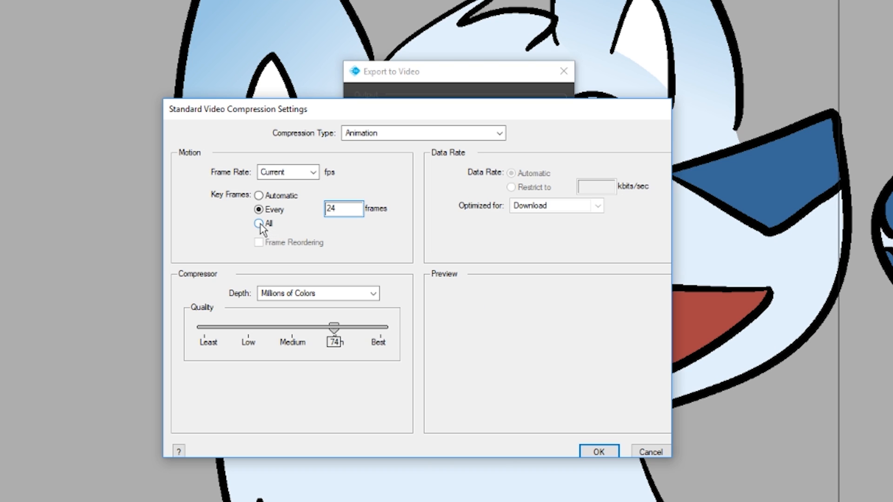
pyautogui.click(259, 223)
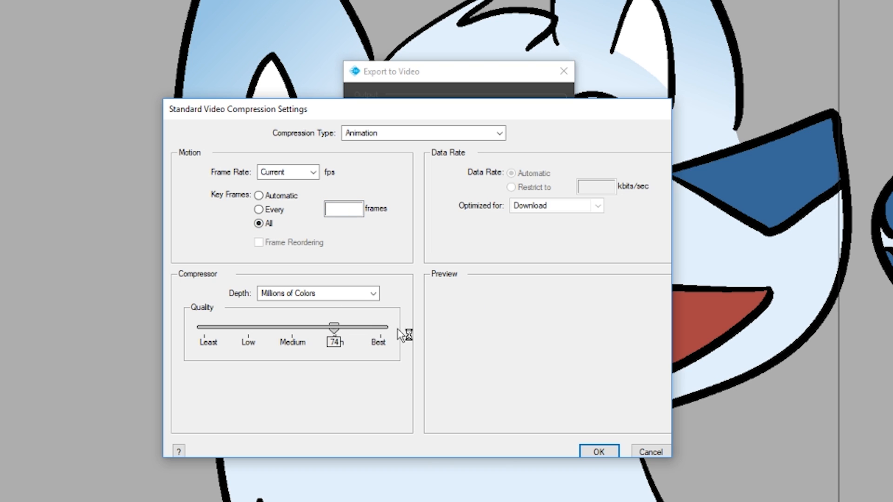
pyautogui.moveTo(334, 328); pyautogui.dragTo(380, 327)
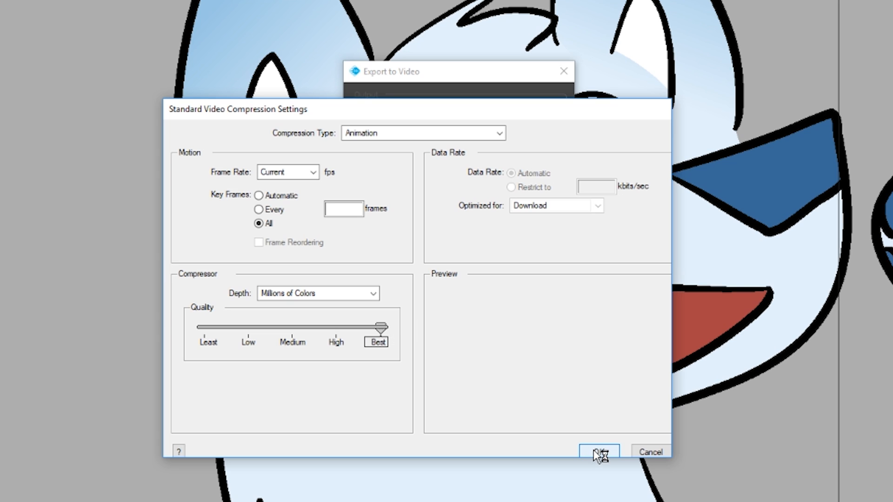
pyautogui.click(597, 452)
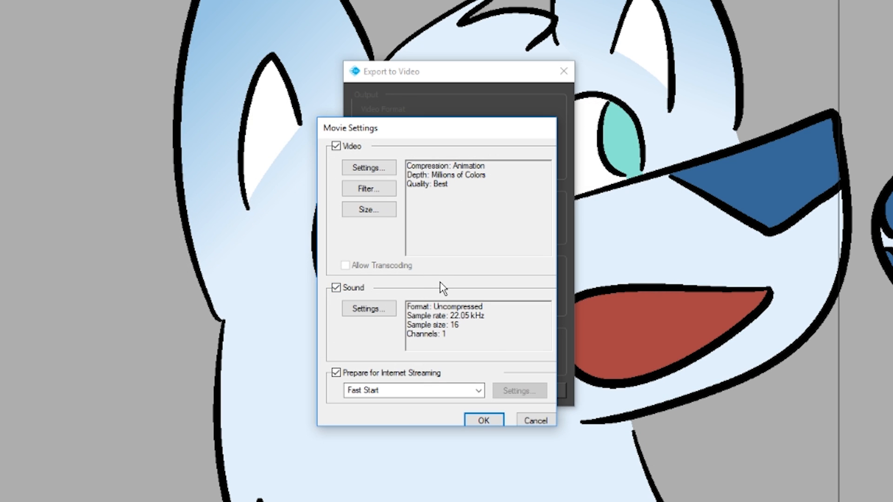
pyautogui.click(483, 421)
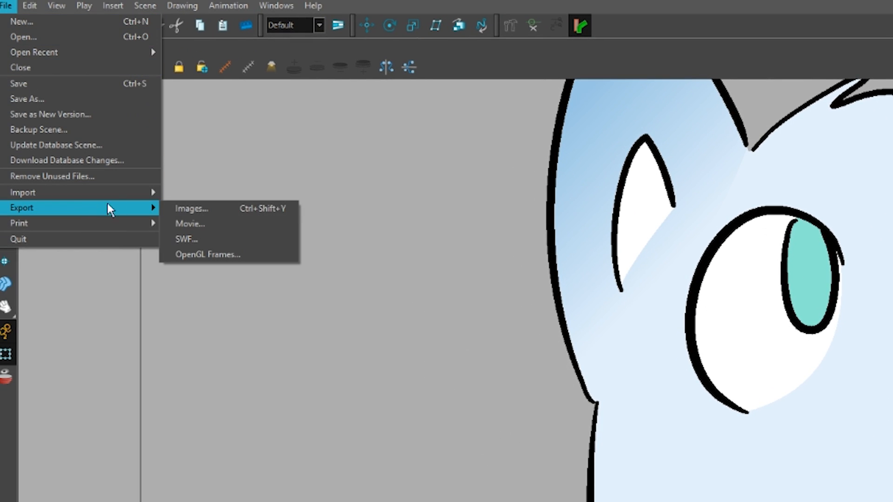
# Configure the Images export as PNG, Colour with Transparency, for frames 1 to 60.
pyautogui.click(192, 208)
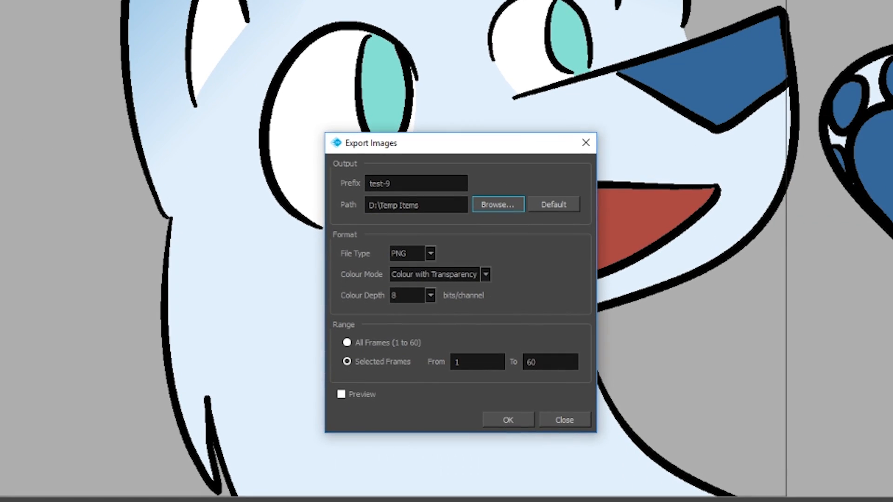
pyautogui.moveTo(447, 199)
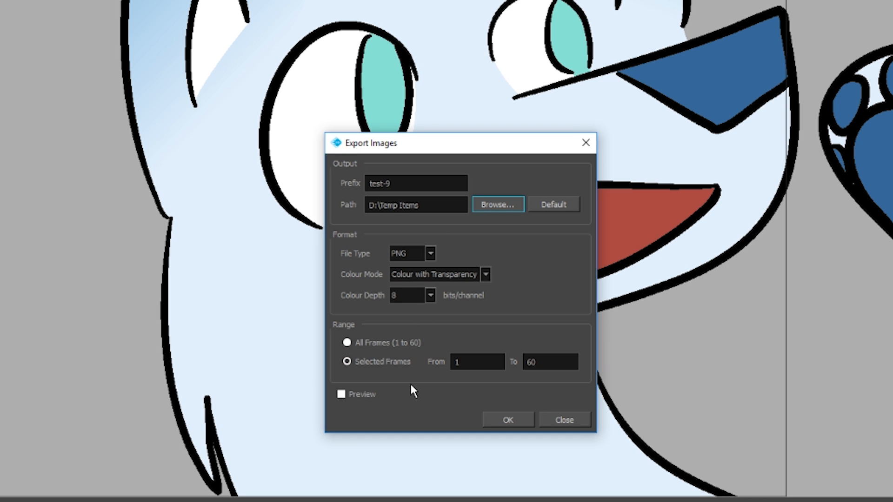
pyautogui.click(8, 5)
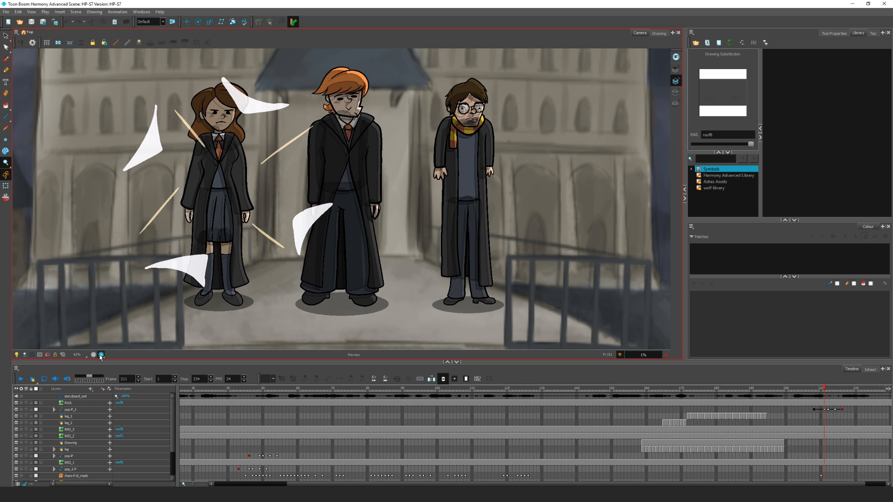
# Switch the Camera view to Render View so the characters' glow effects display.
pyautogui.click(101, 354)
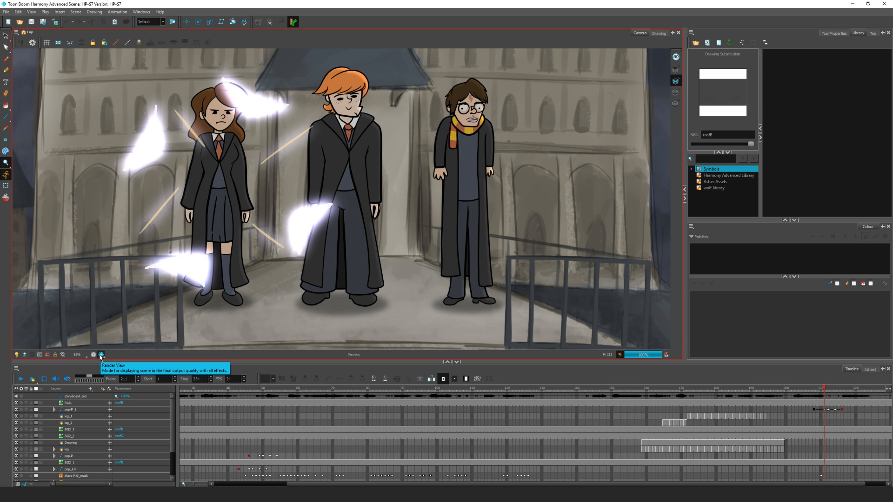